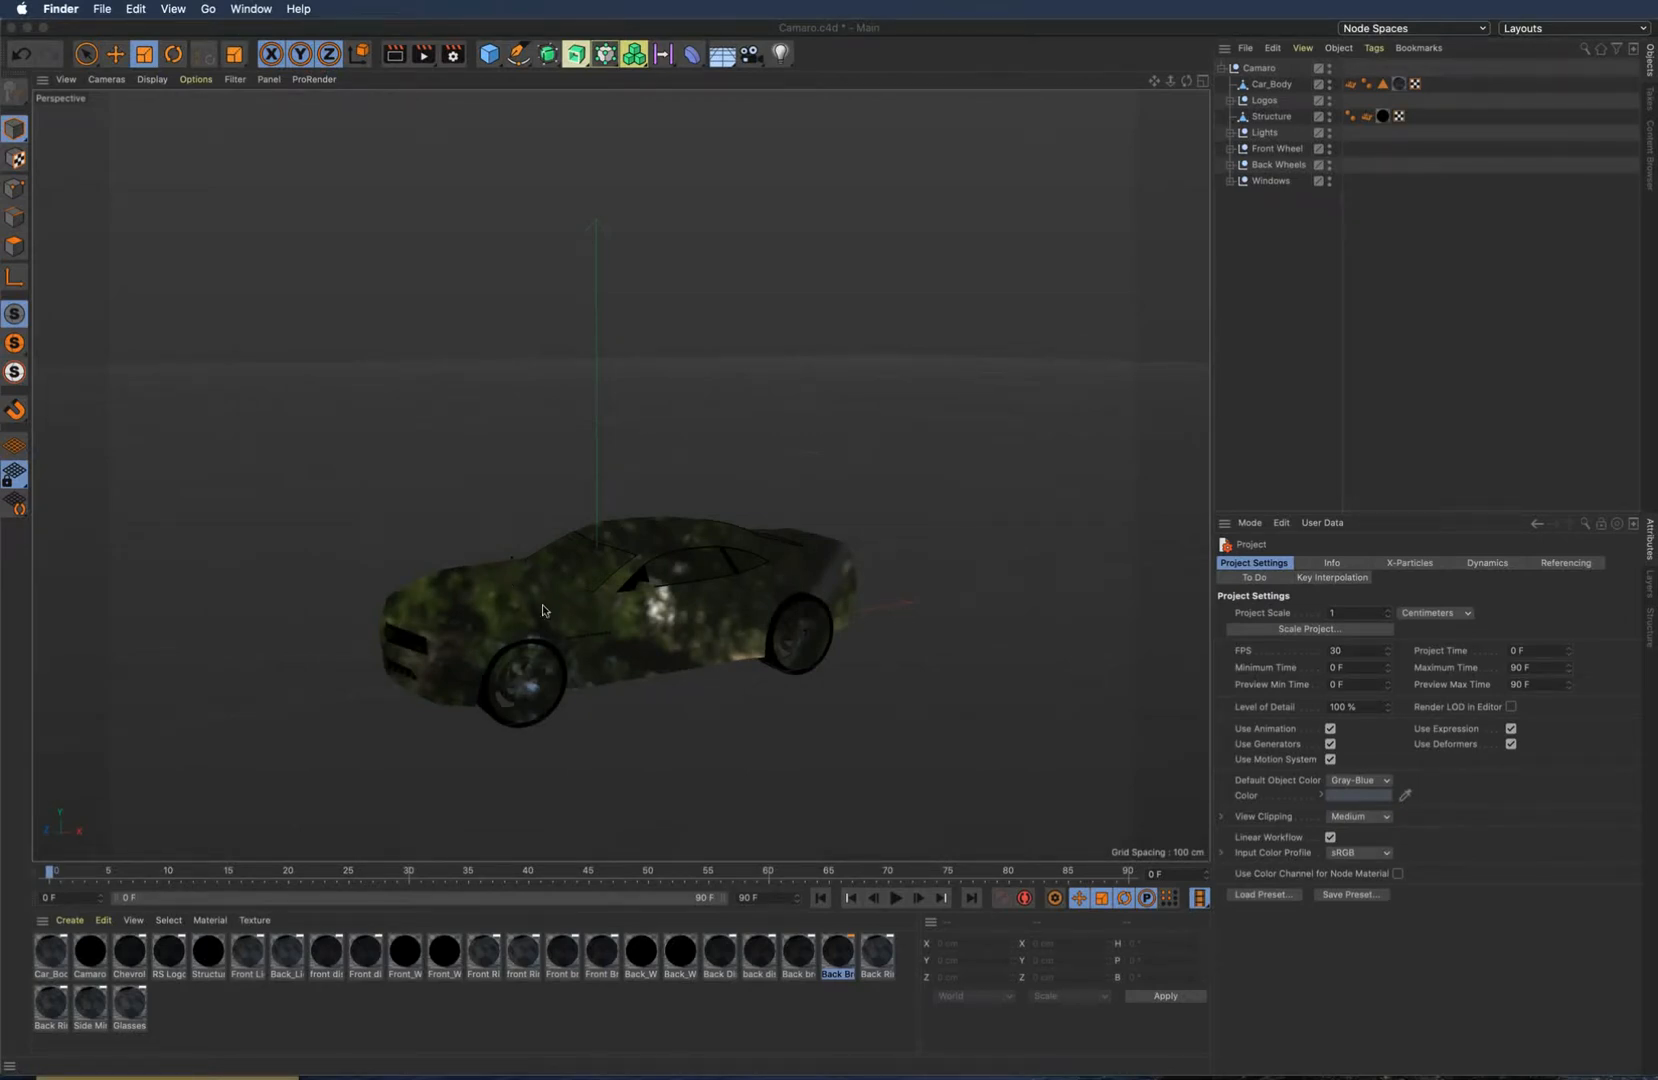
mouse_move(548, 608)
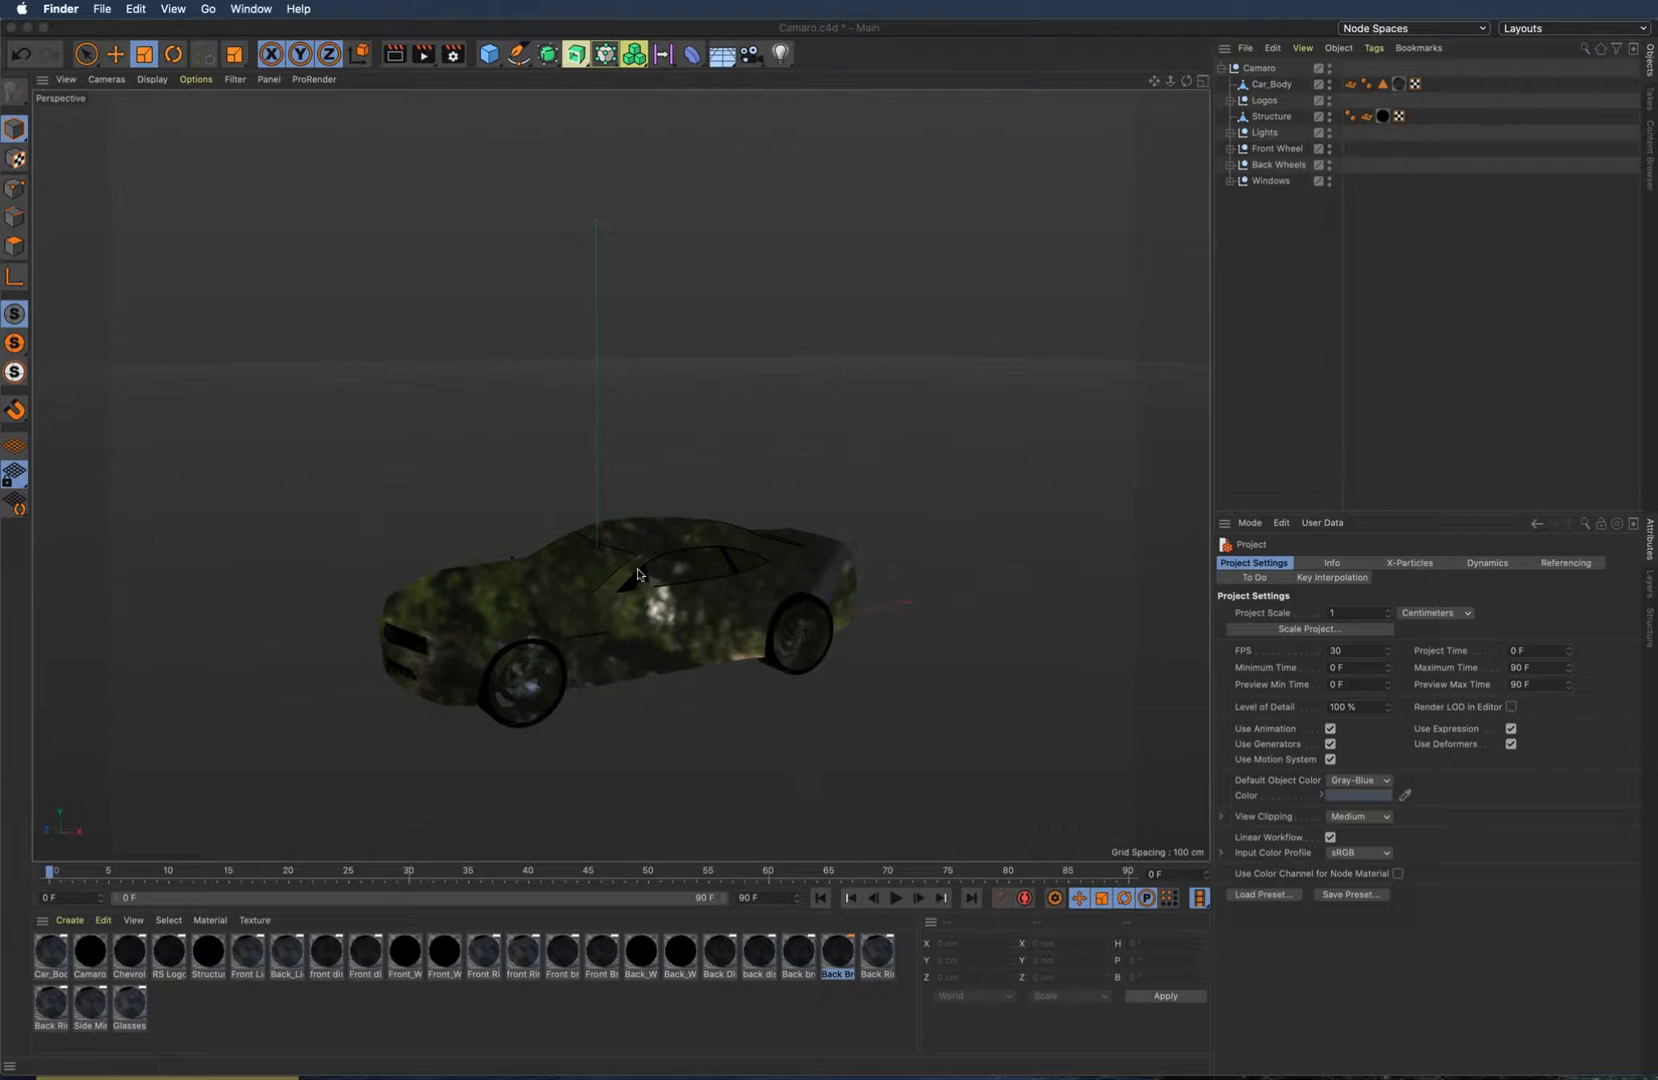
mouse_move(750, 548)
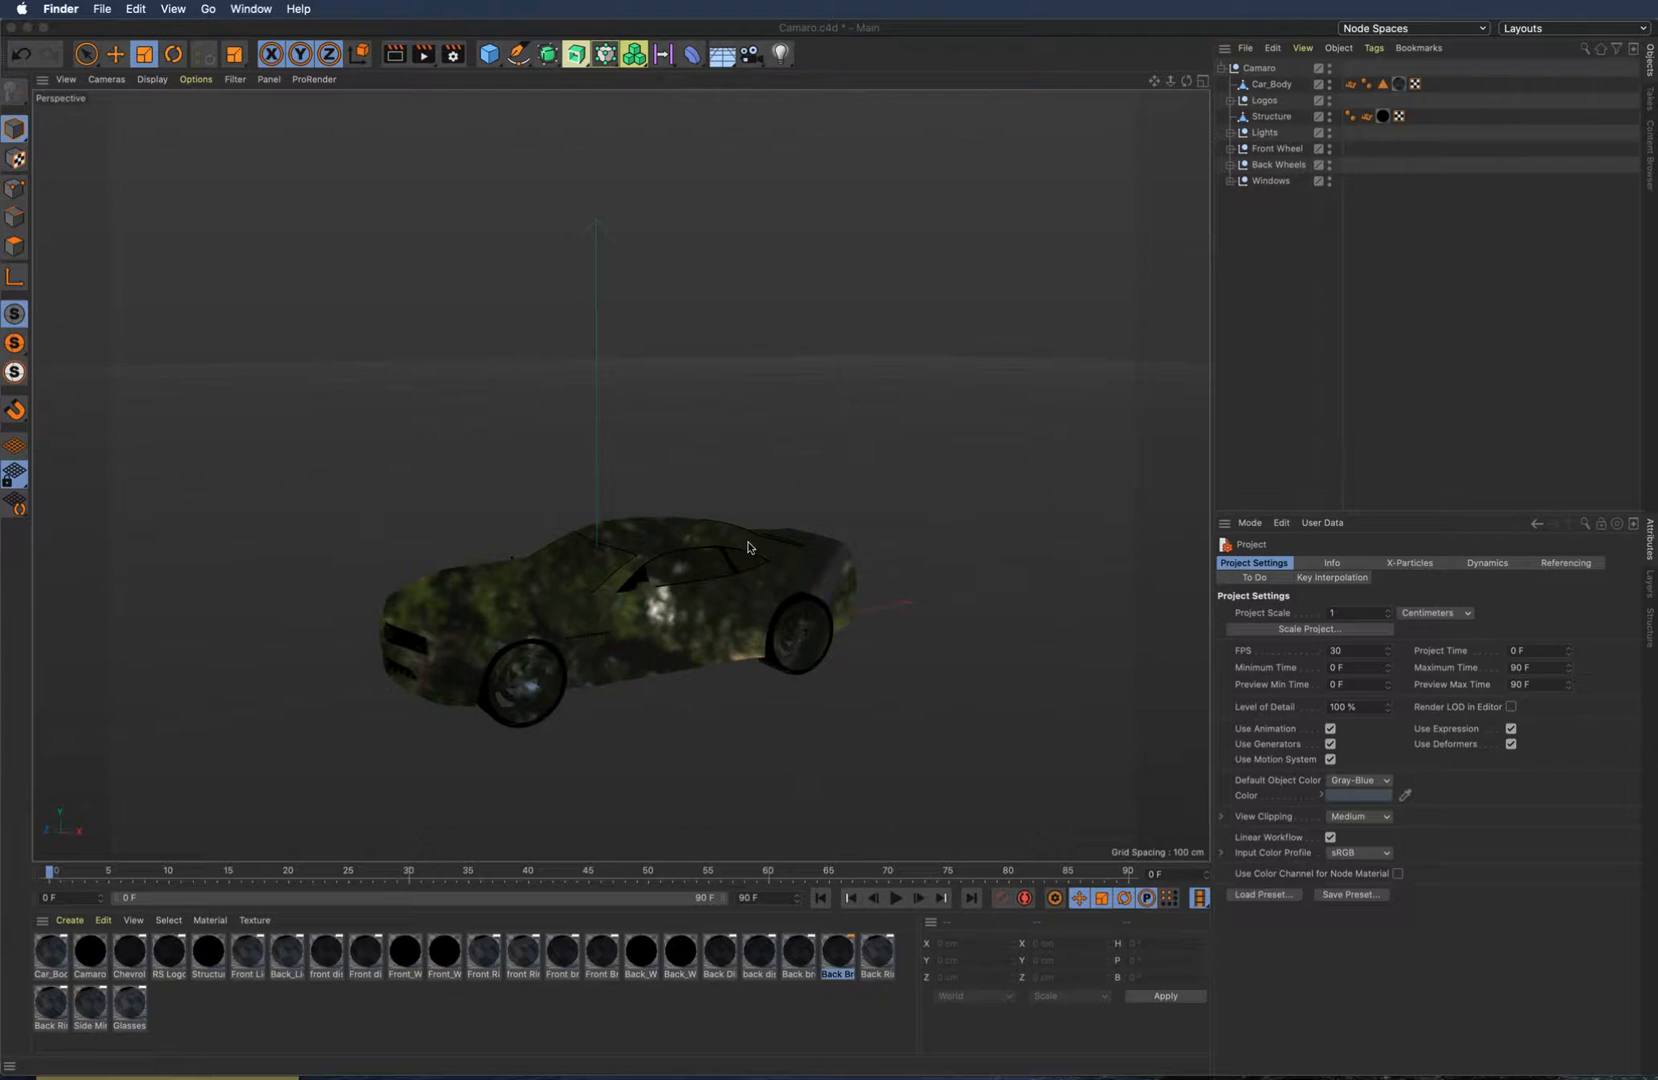
mouse_move(832, 522)
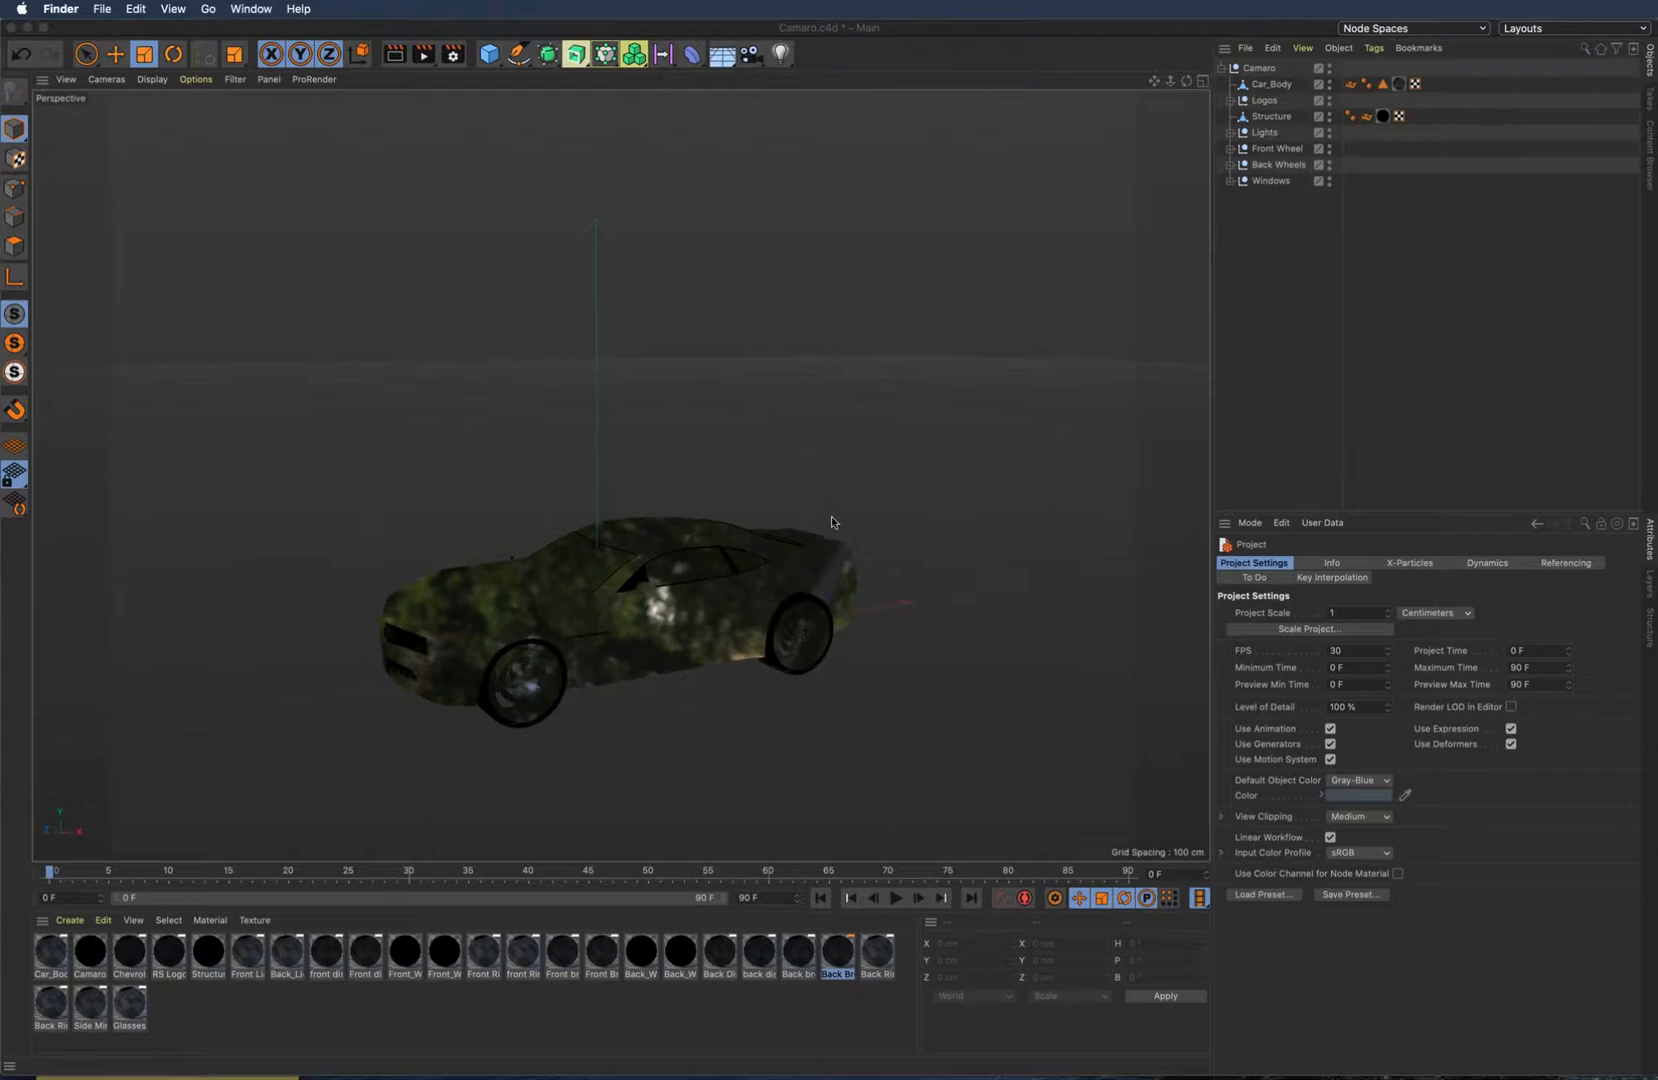
mouse_move(830, 520)
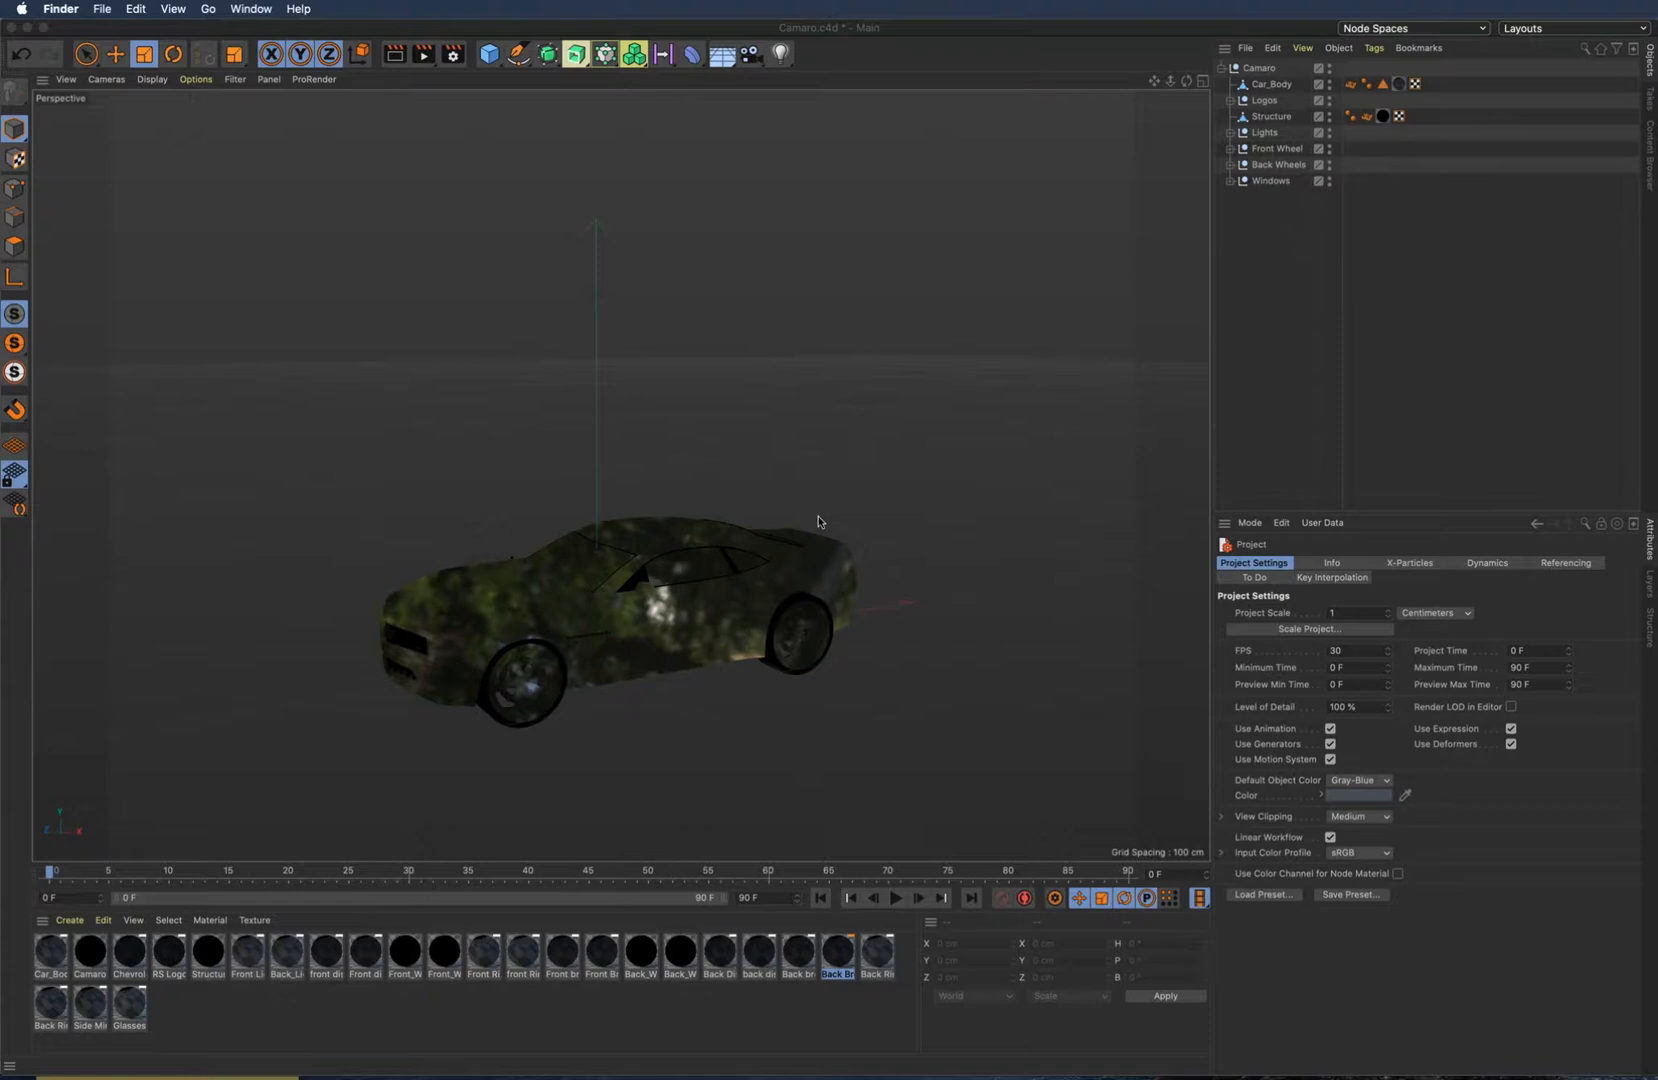
mouse_move(720, 344)
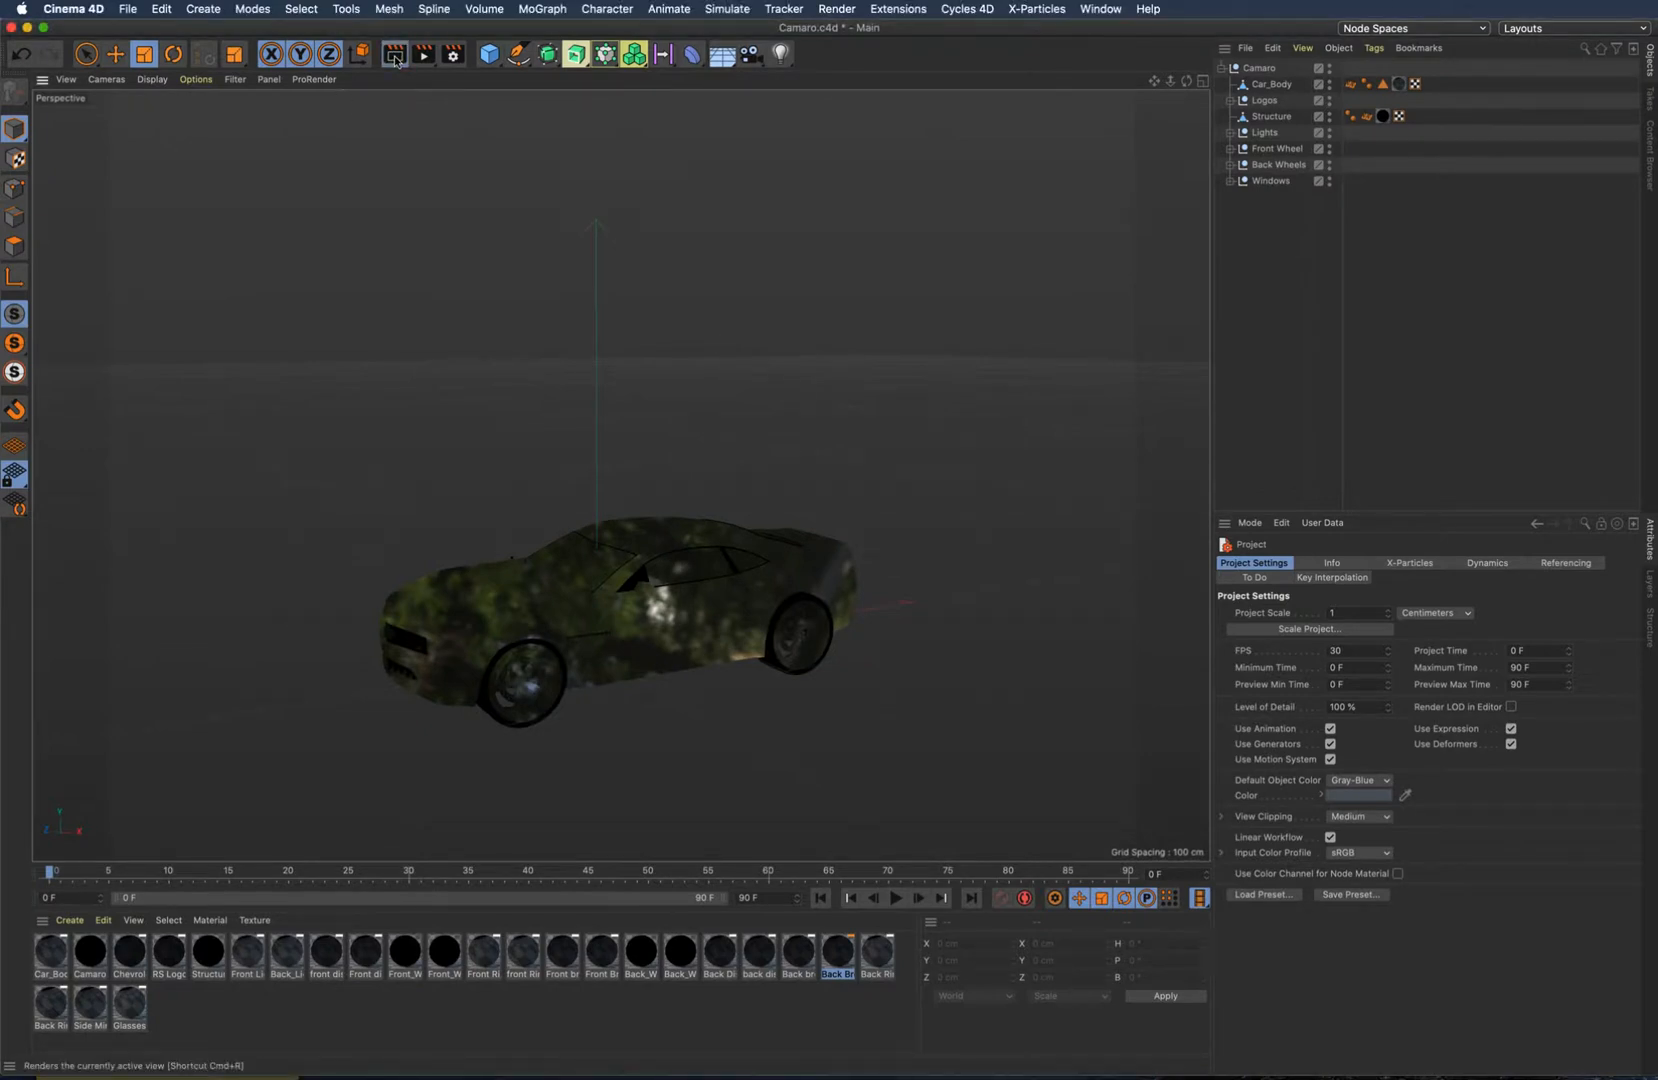
Render the current view of the Camaro and dismiss the missing texture files error.
click(394, 54)
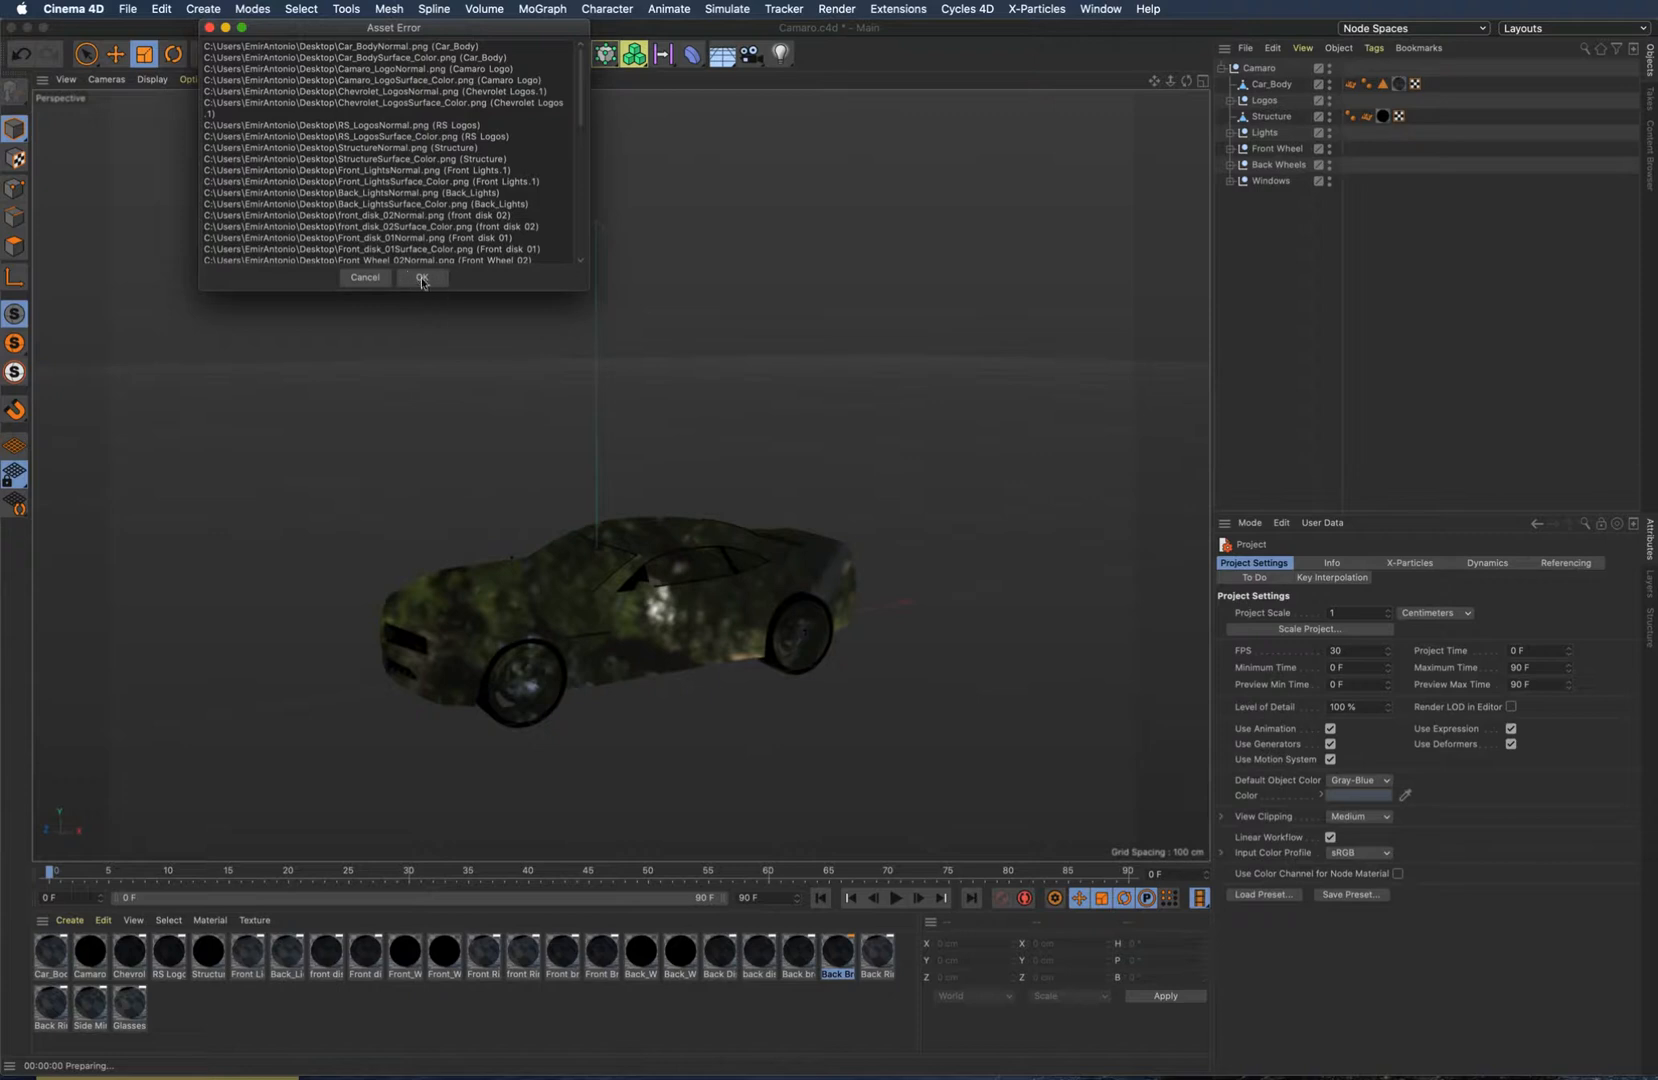
click(420, 280)
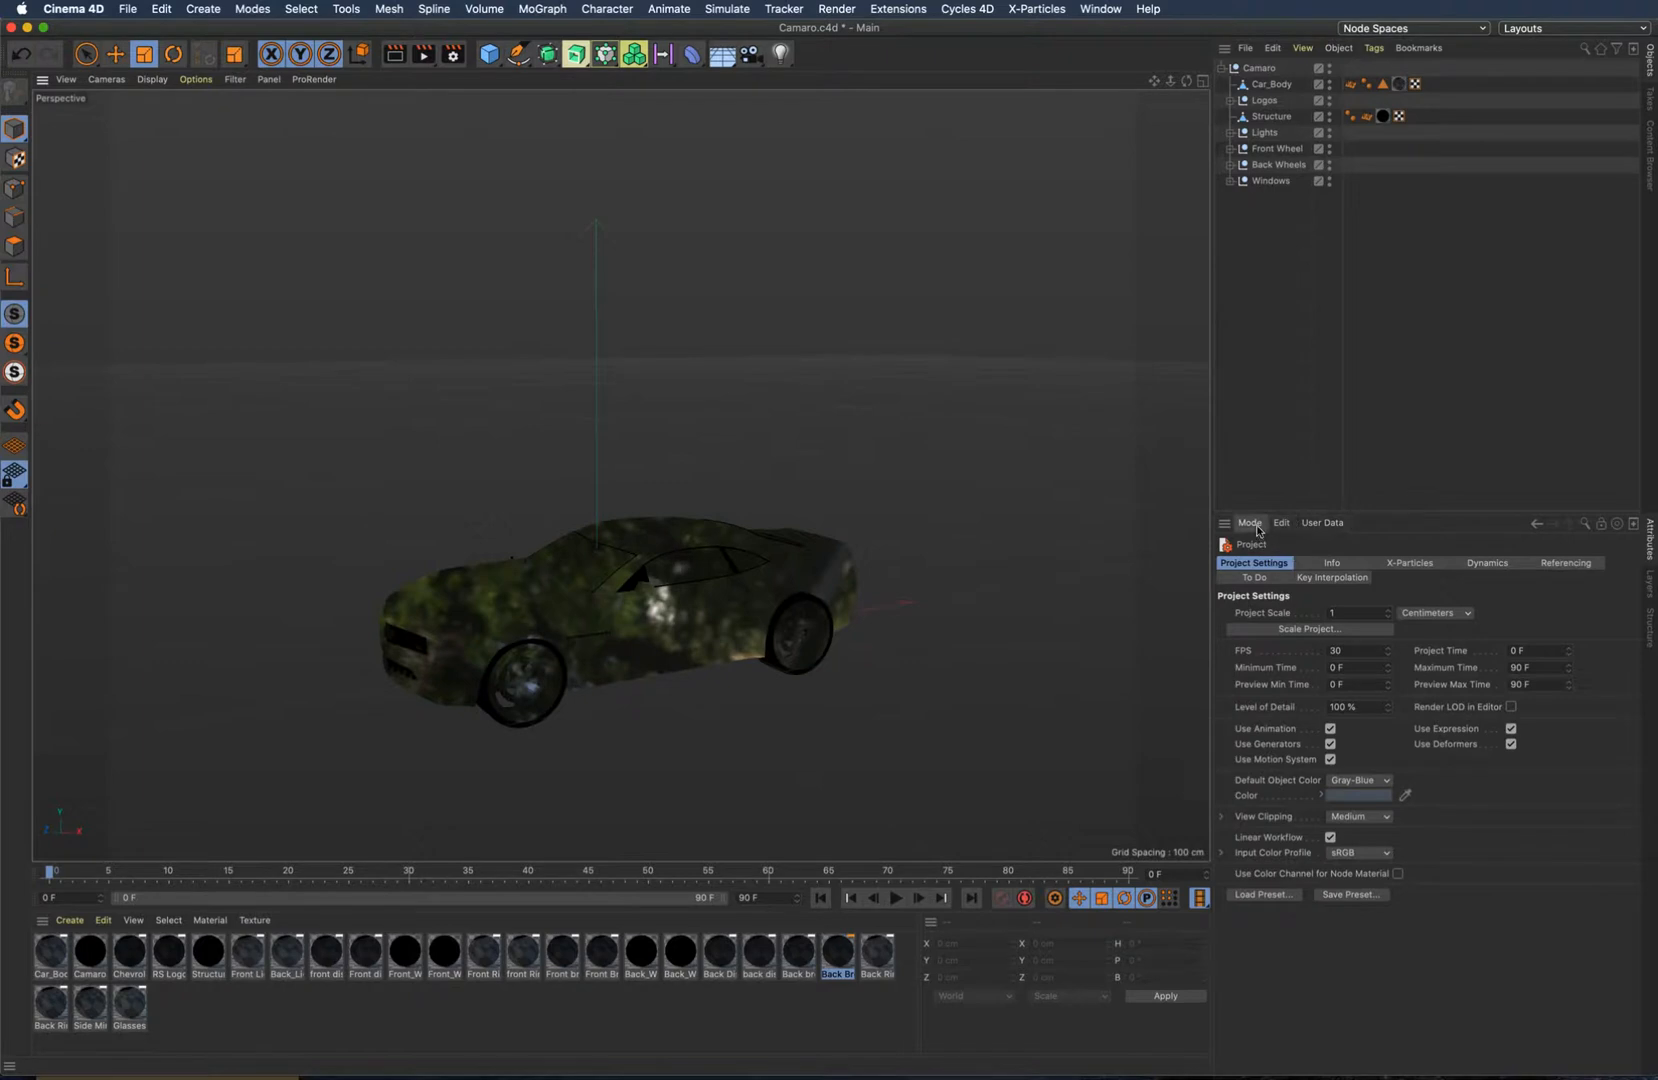
Switch the manager to Project Info and review the list of textures the project uses.
click(1250, 526)
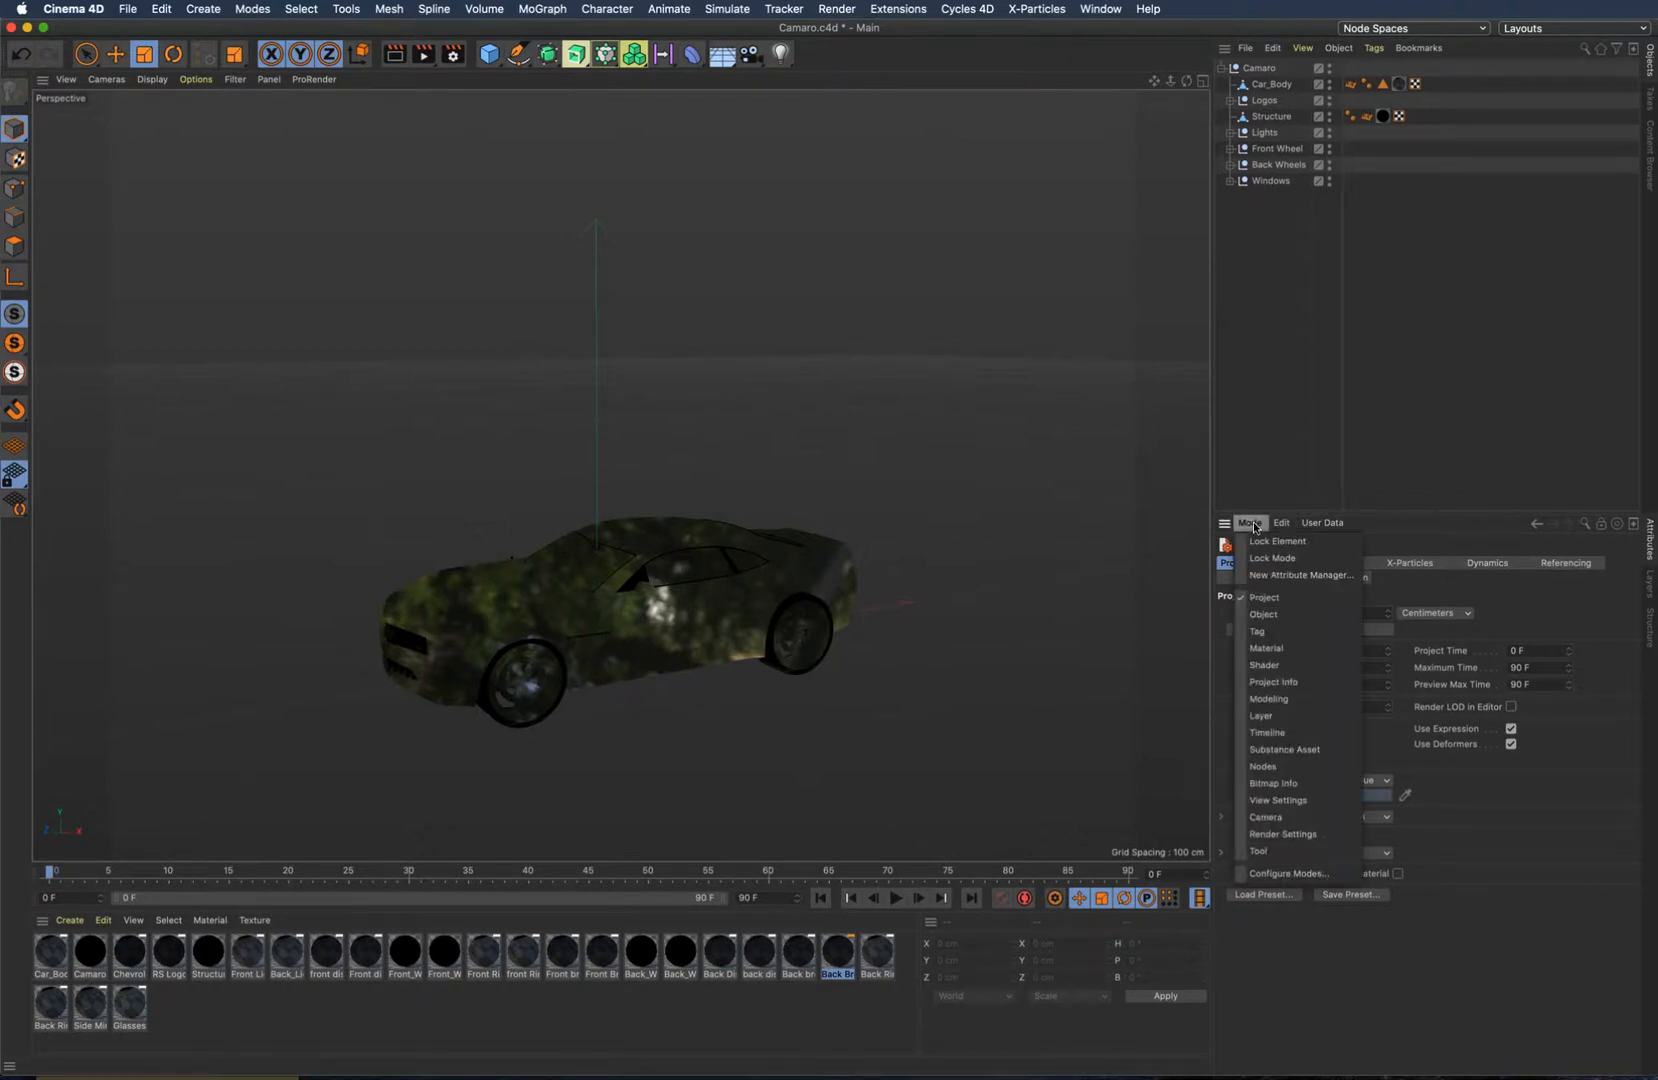
mouse_move(1286, 598)
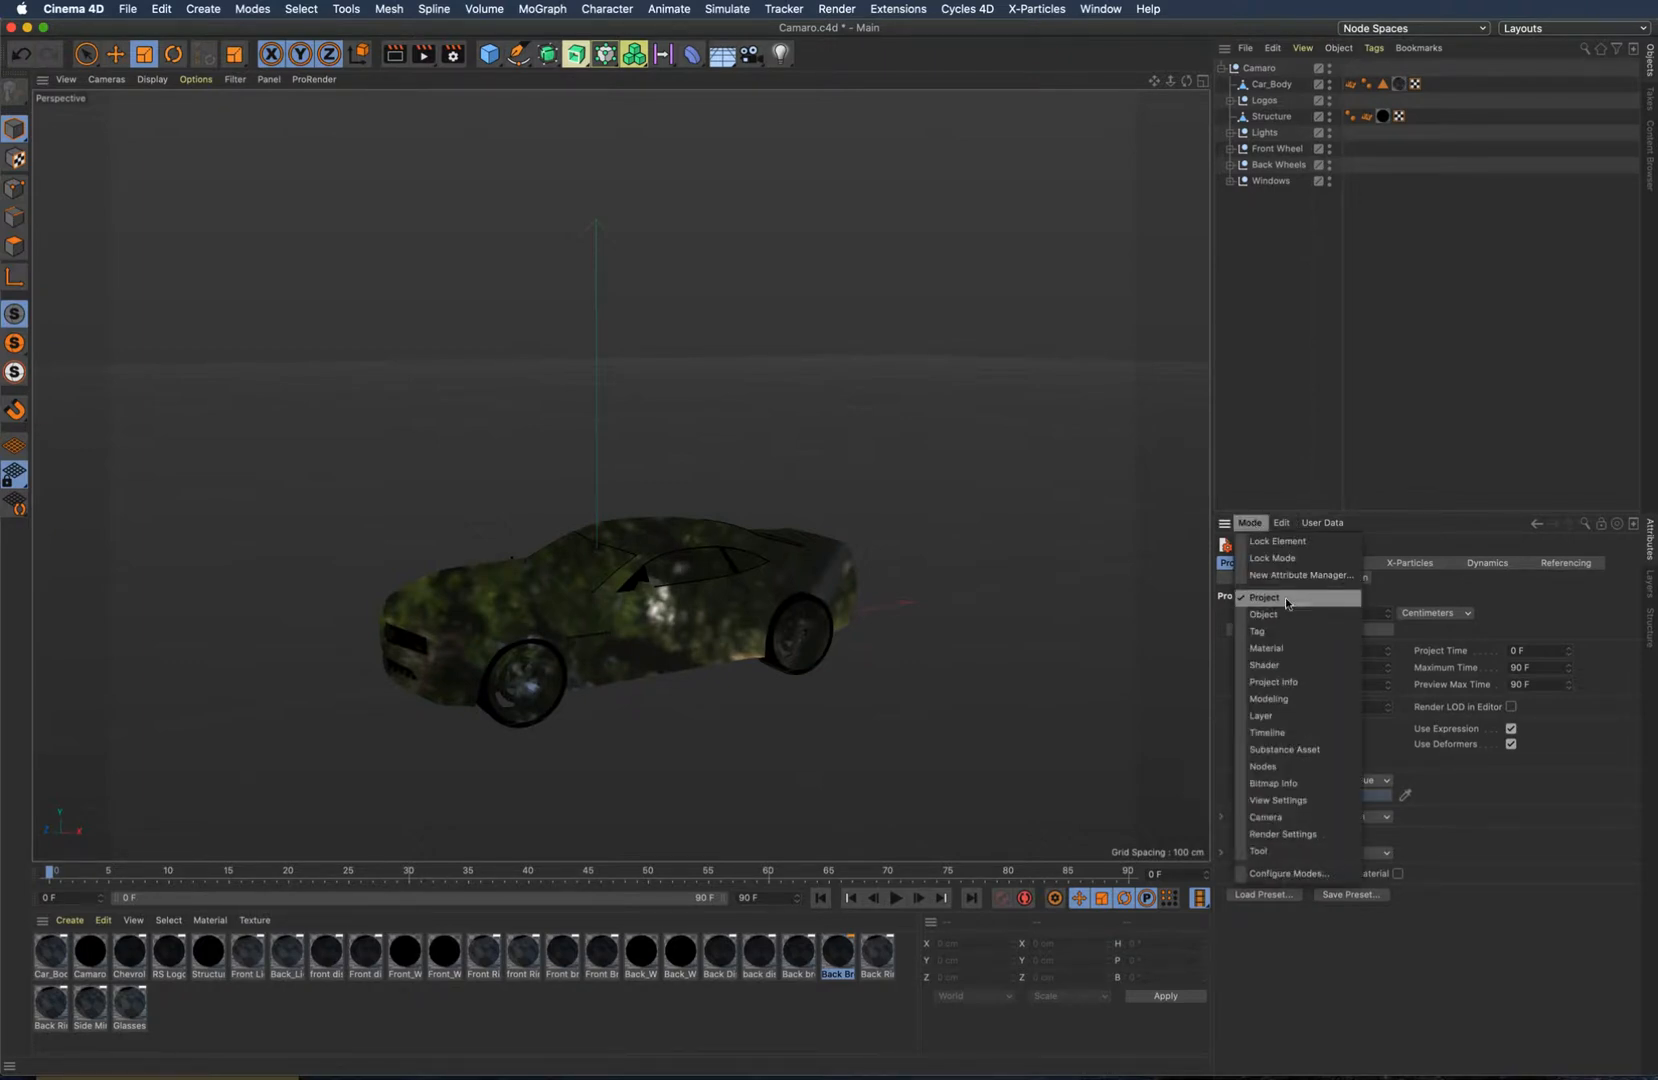
click(1262, 614)
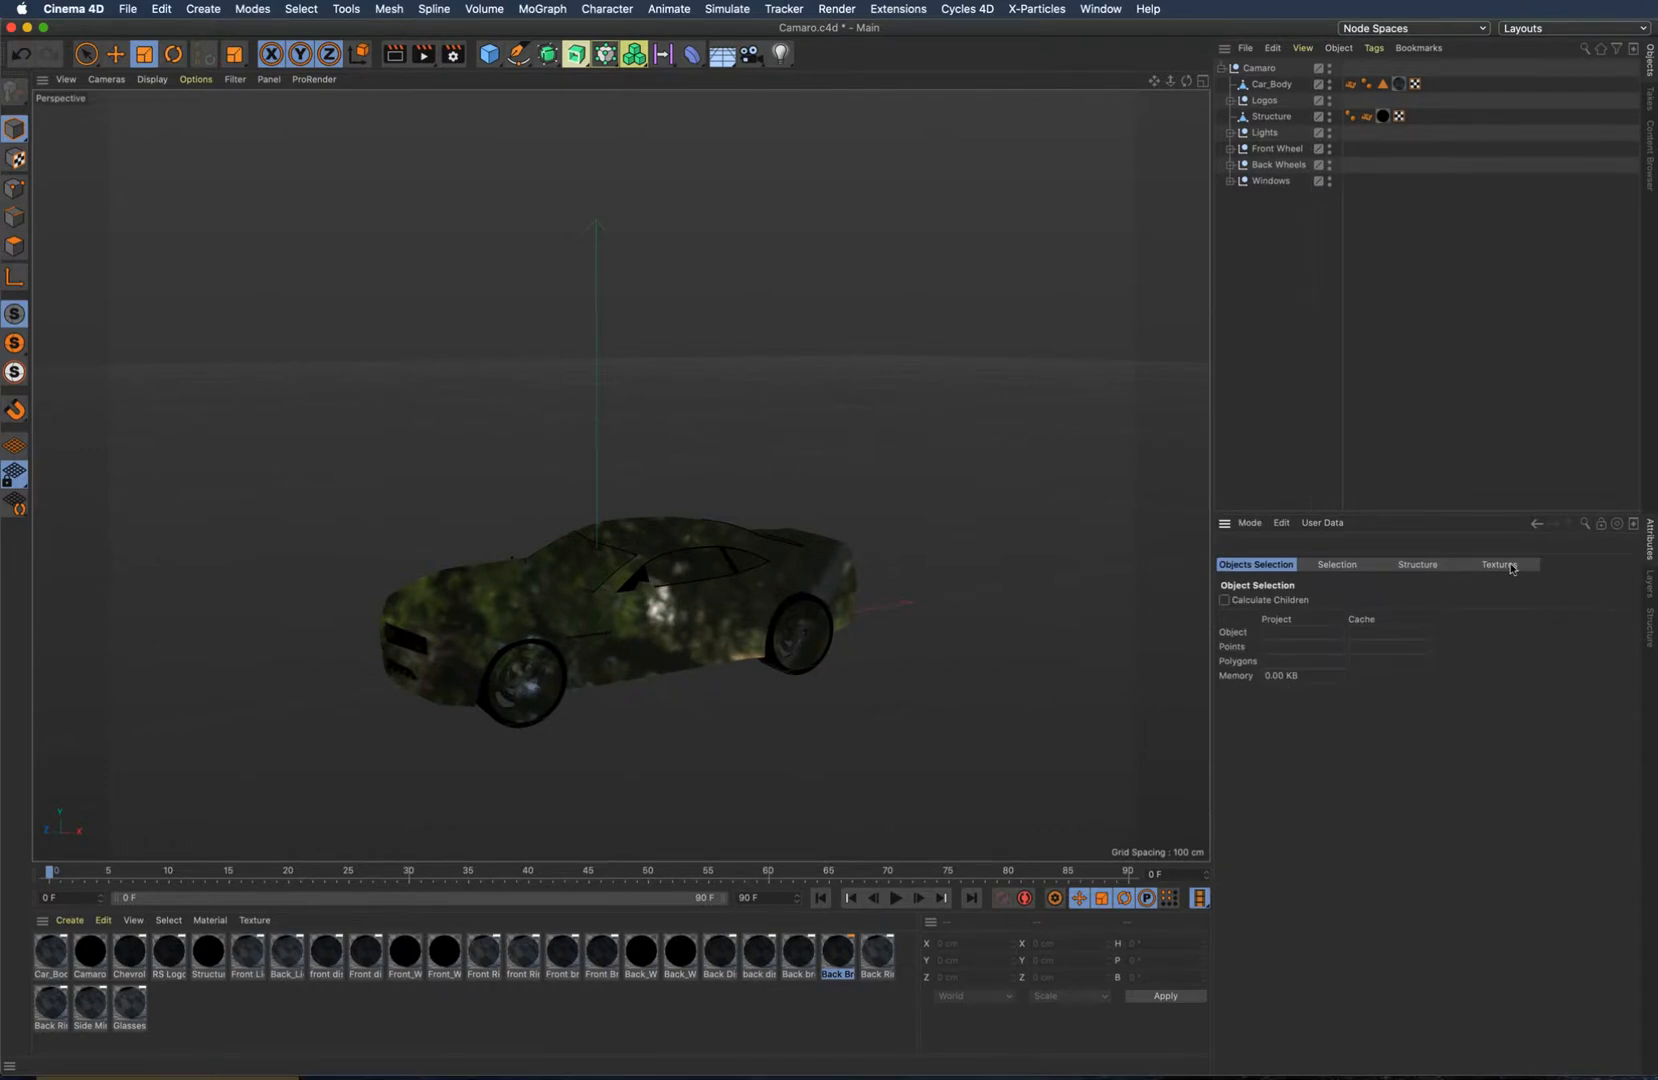
click(1498, 564)
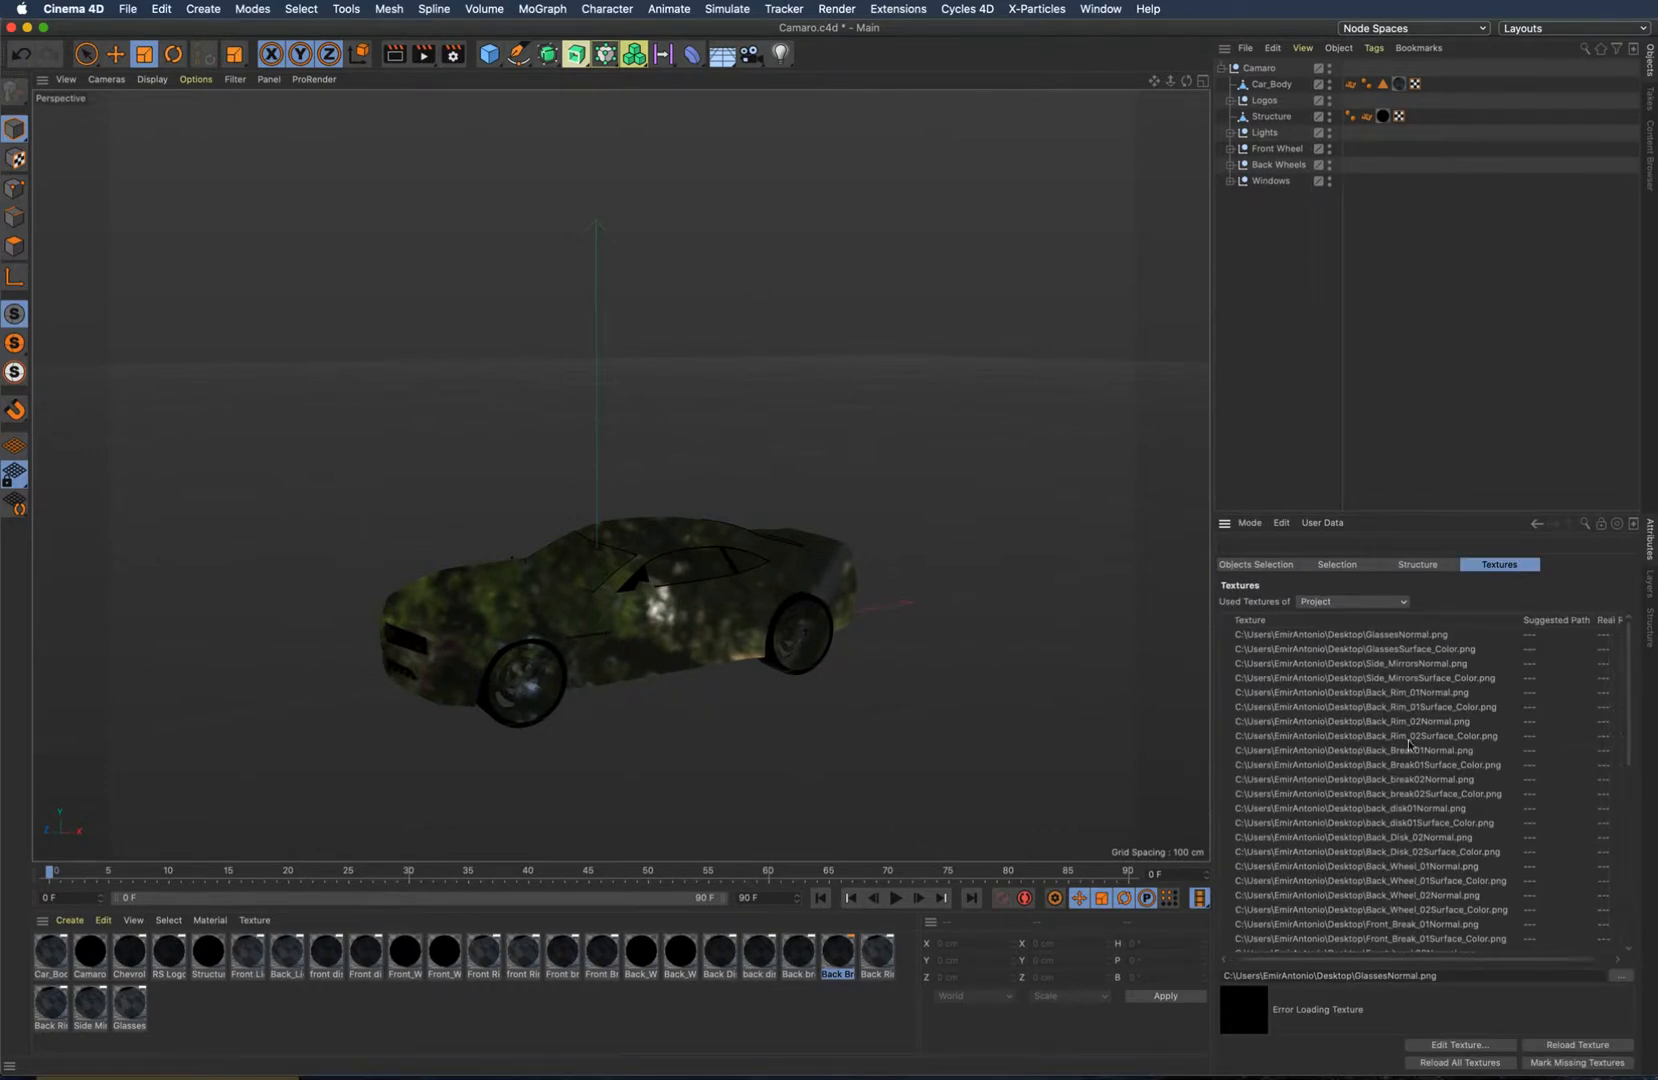
scroll(down, 3)
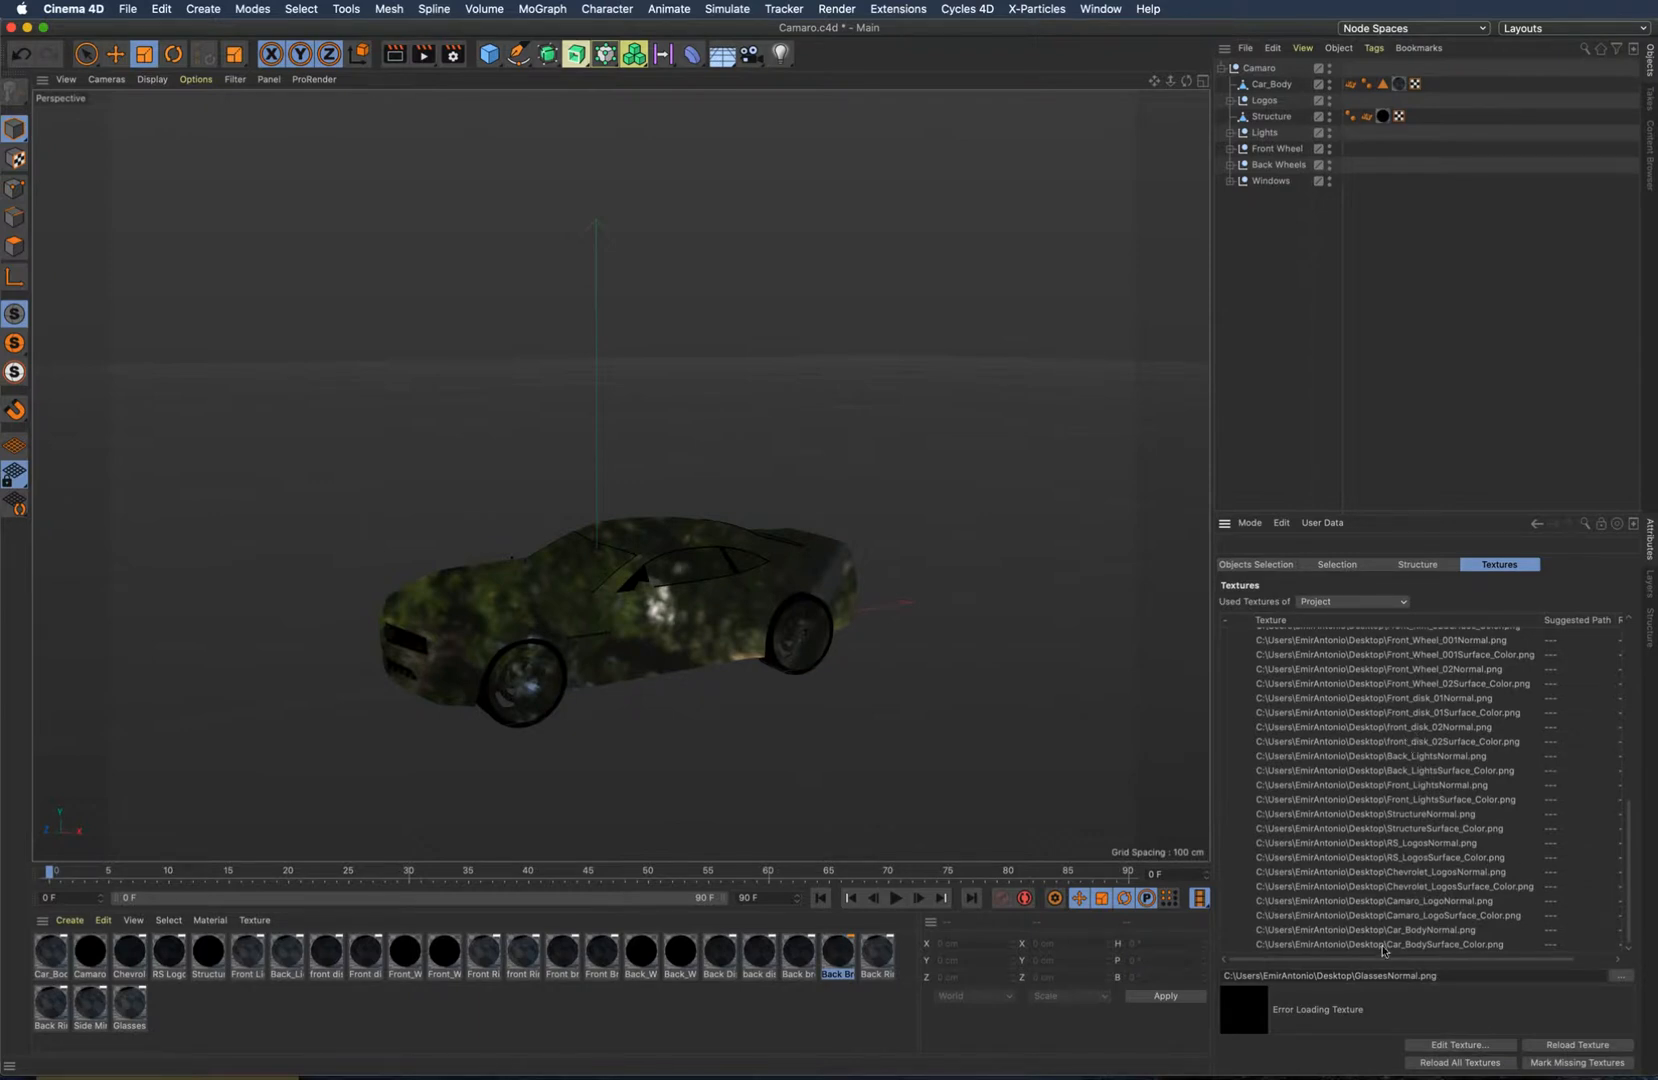
scroll(up, 3)
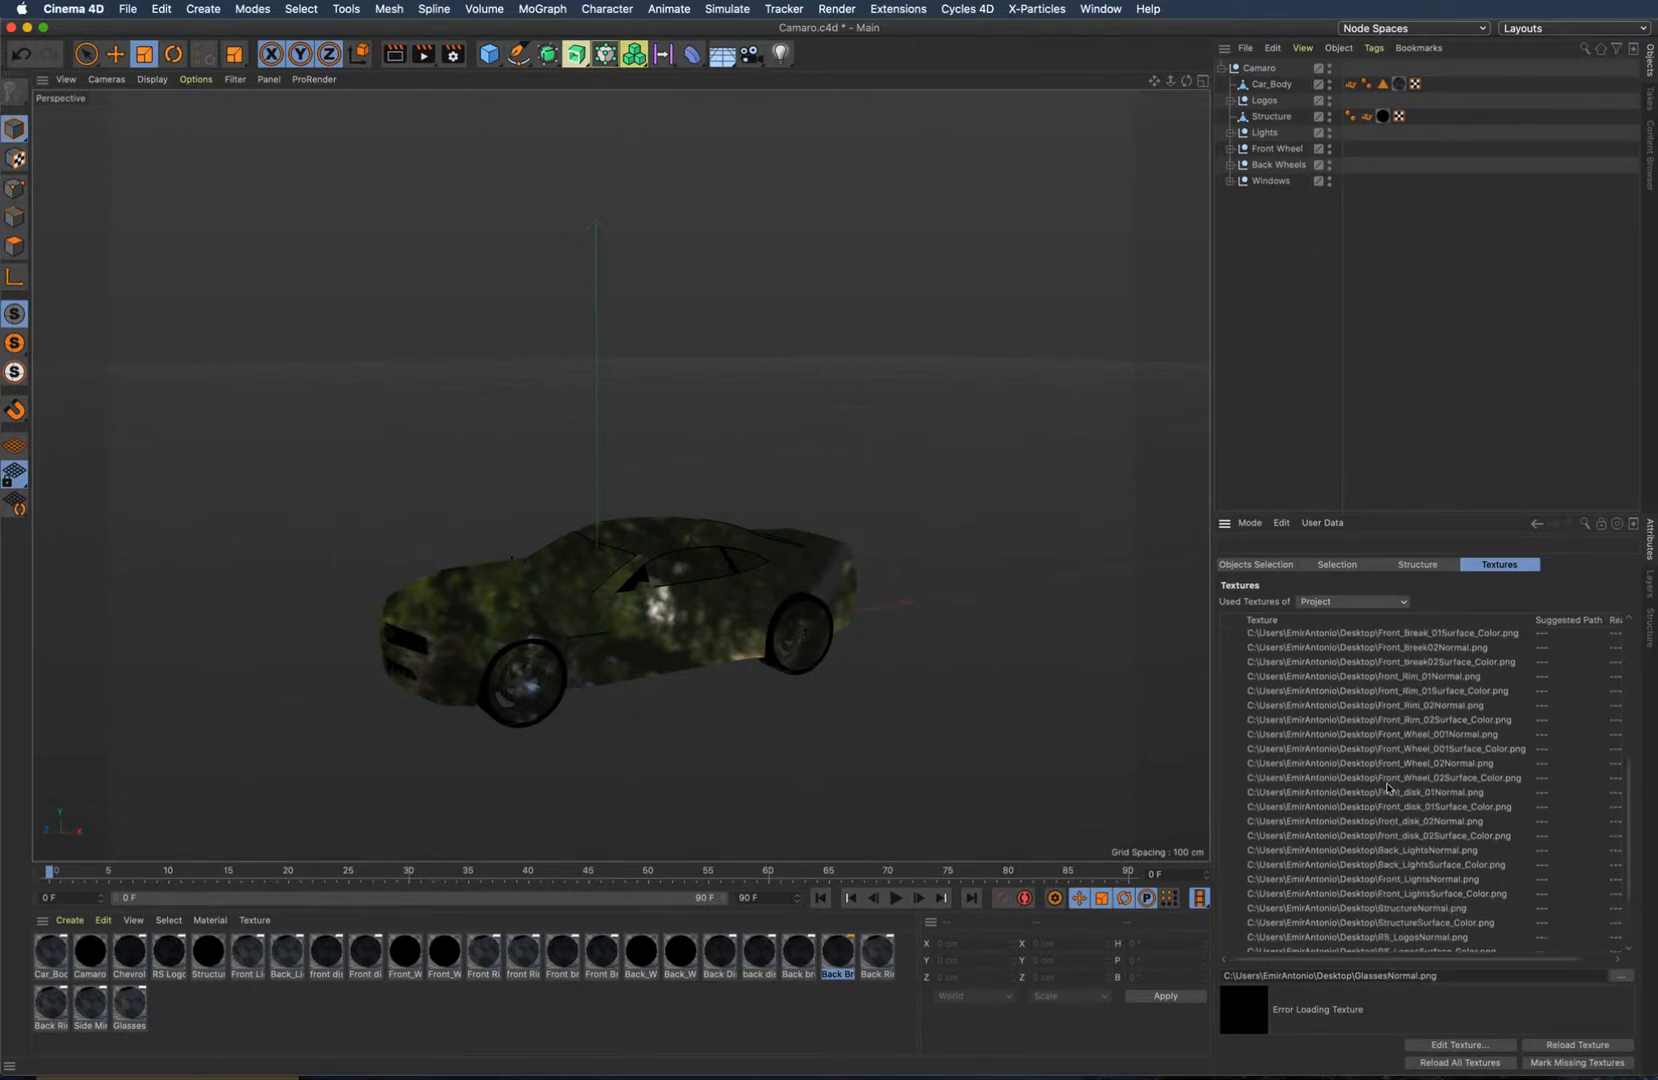
scroll(down, 3)
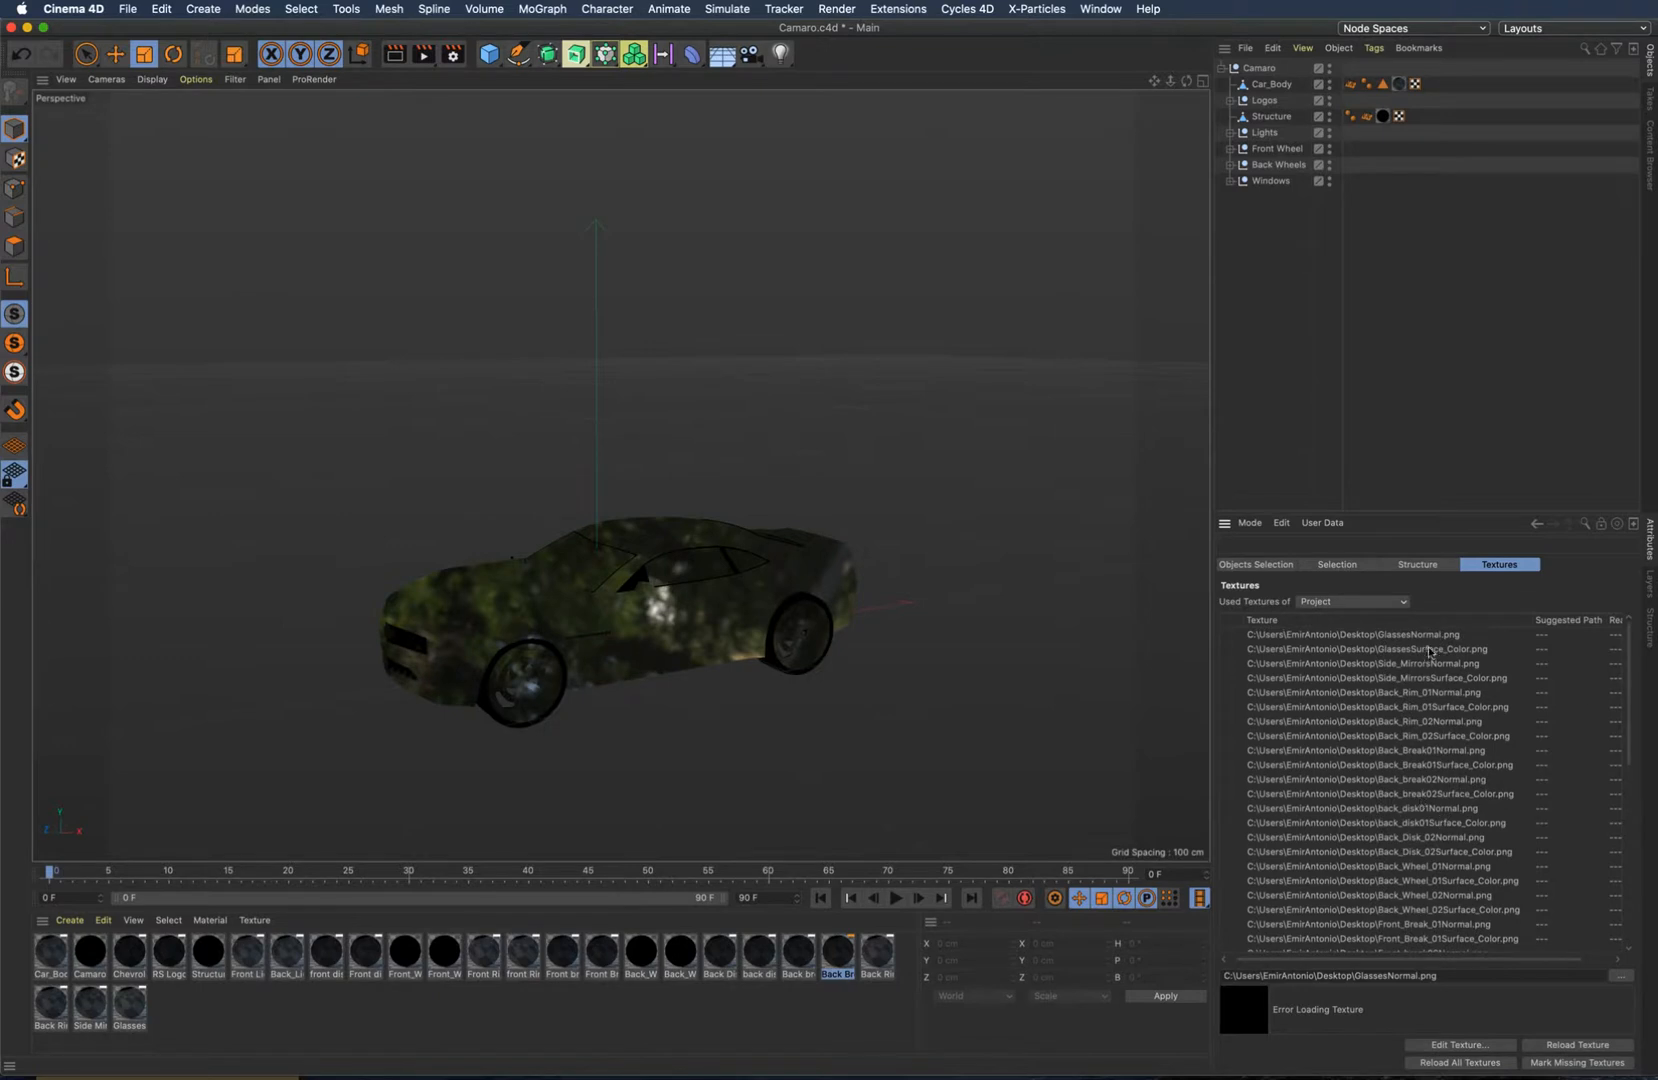
click(1352, 634)
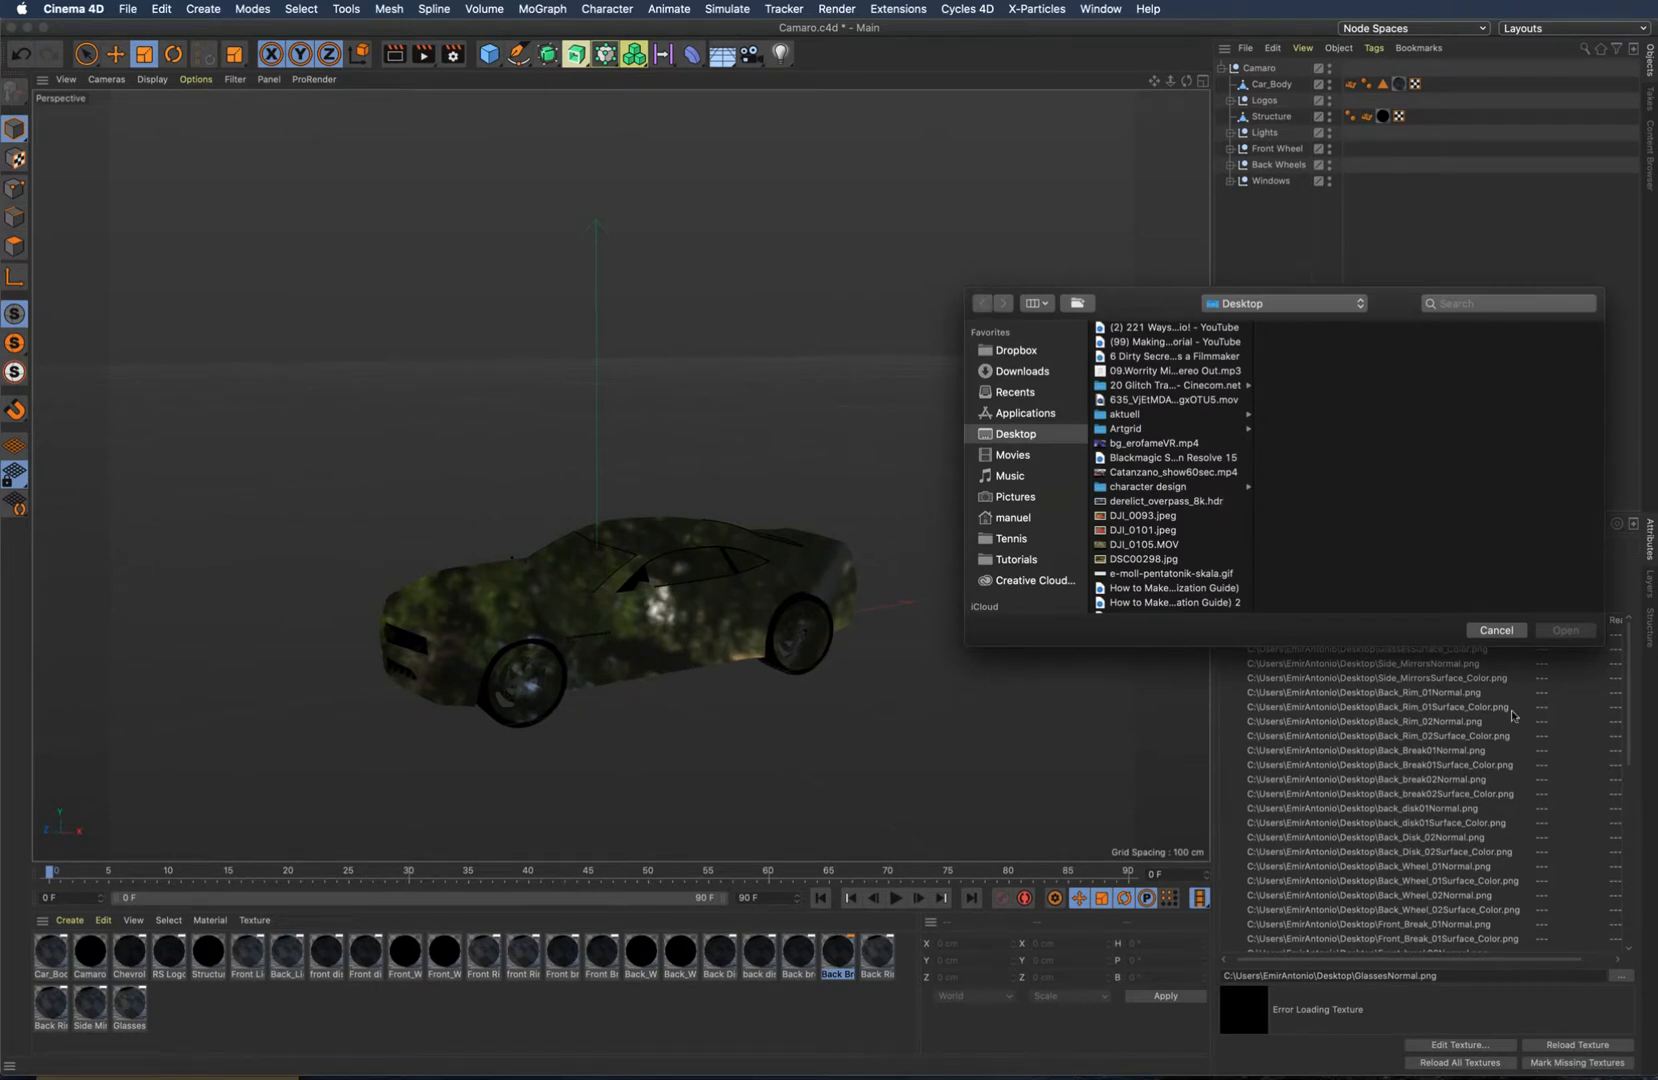
click(1494, 630)
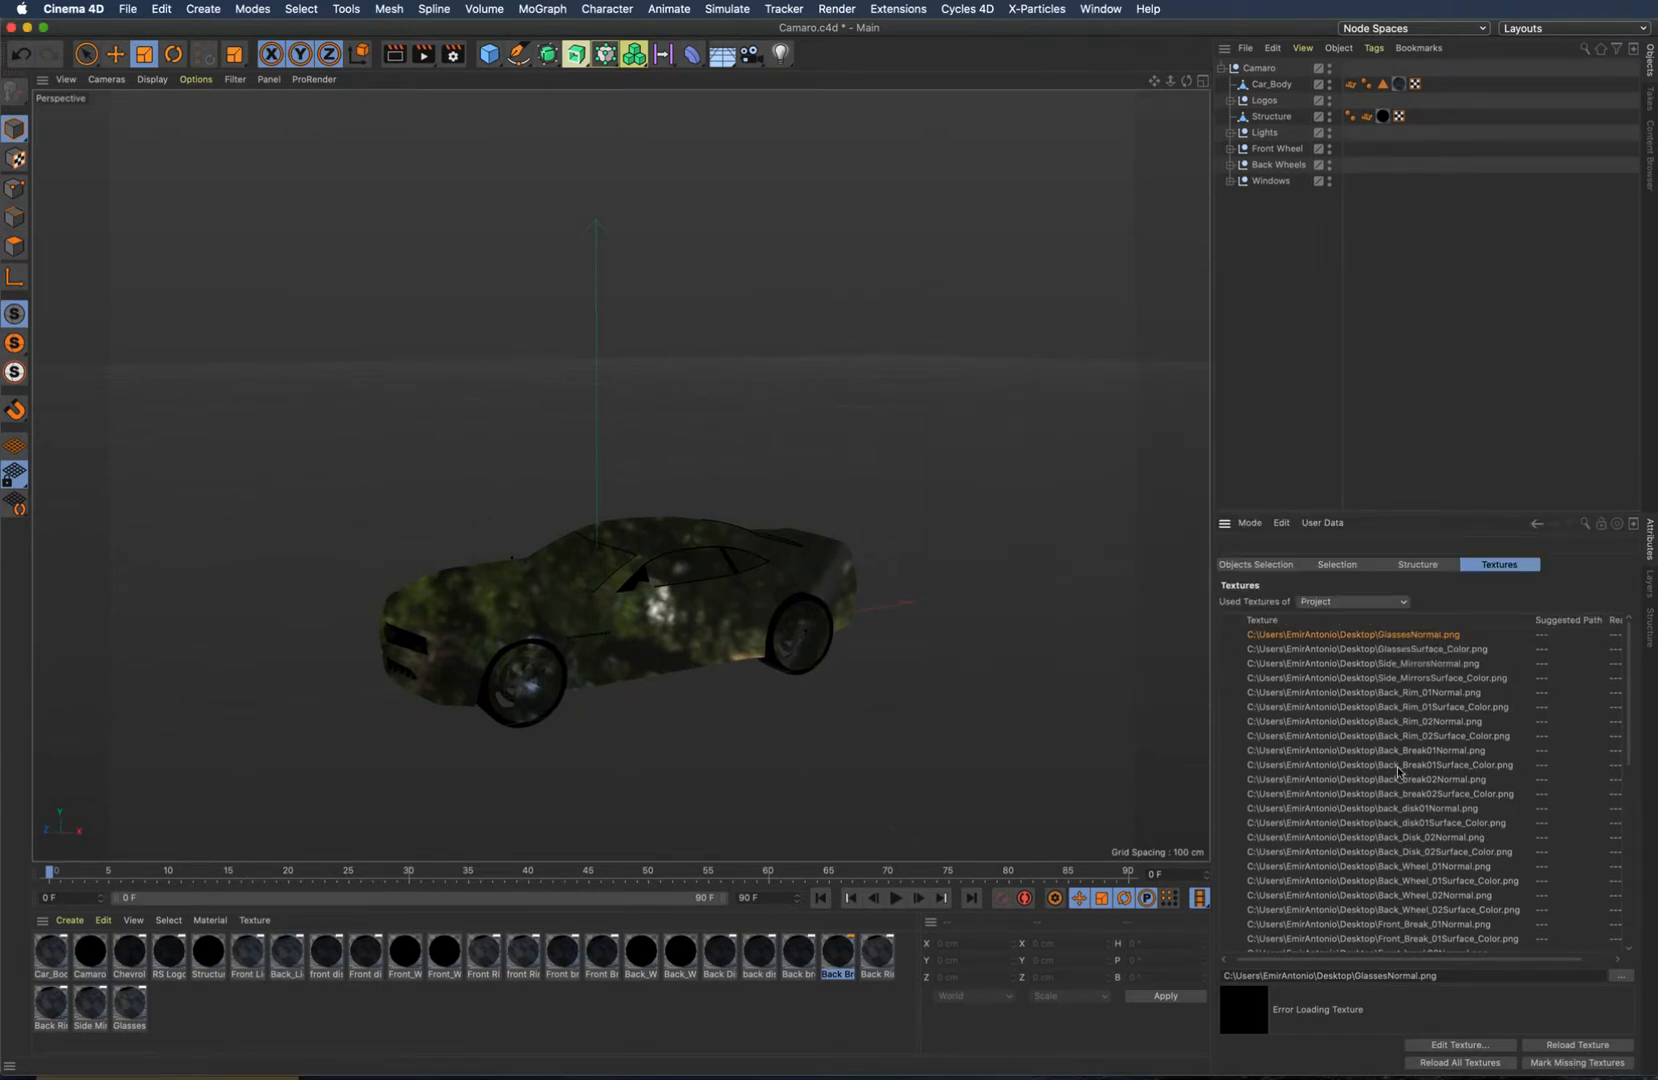
mouse_move(1406, 632)
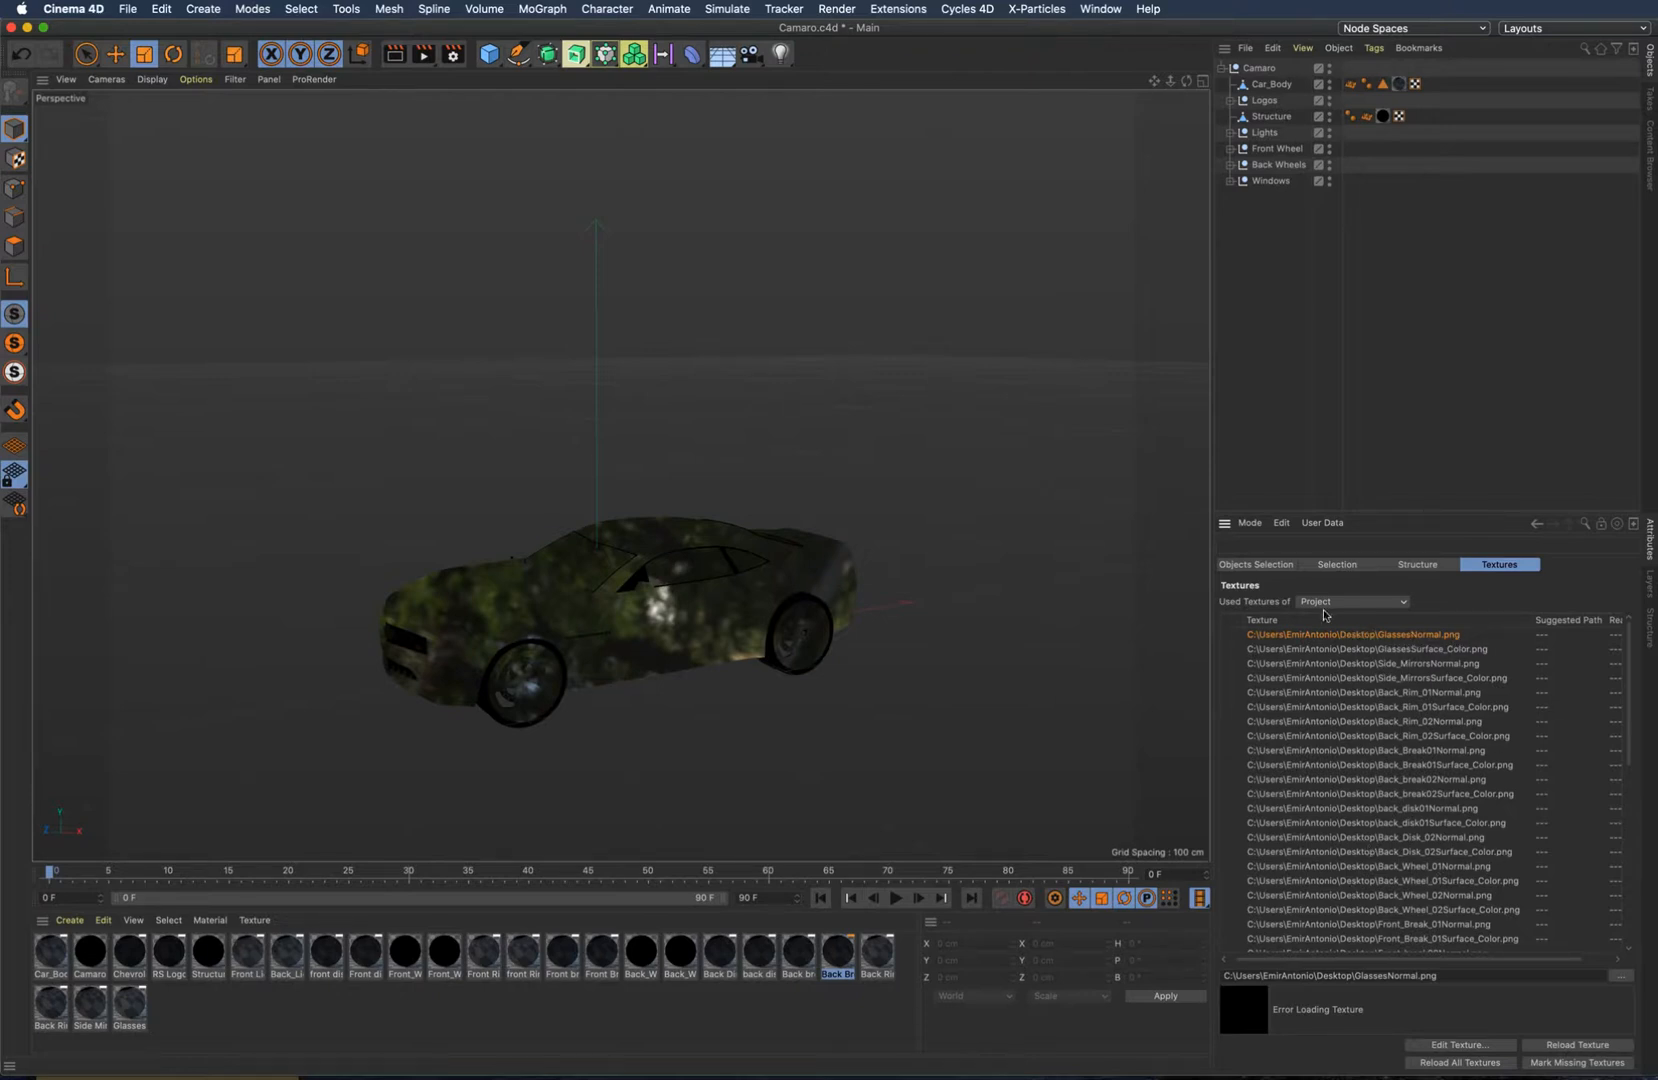
scroll(down, 3)
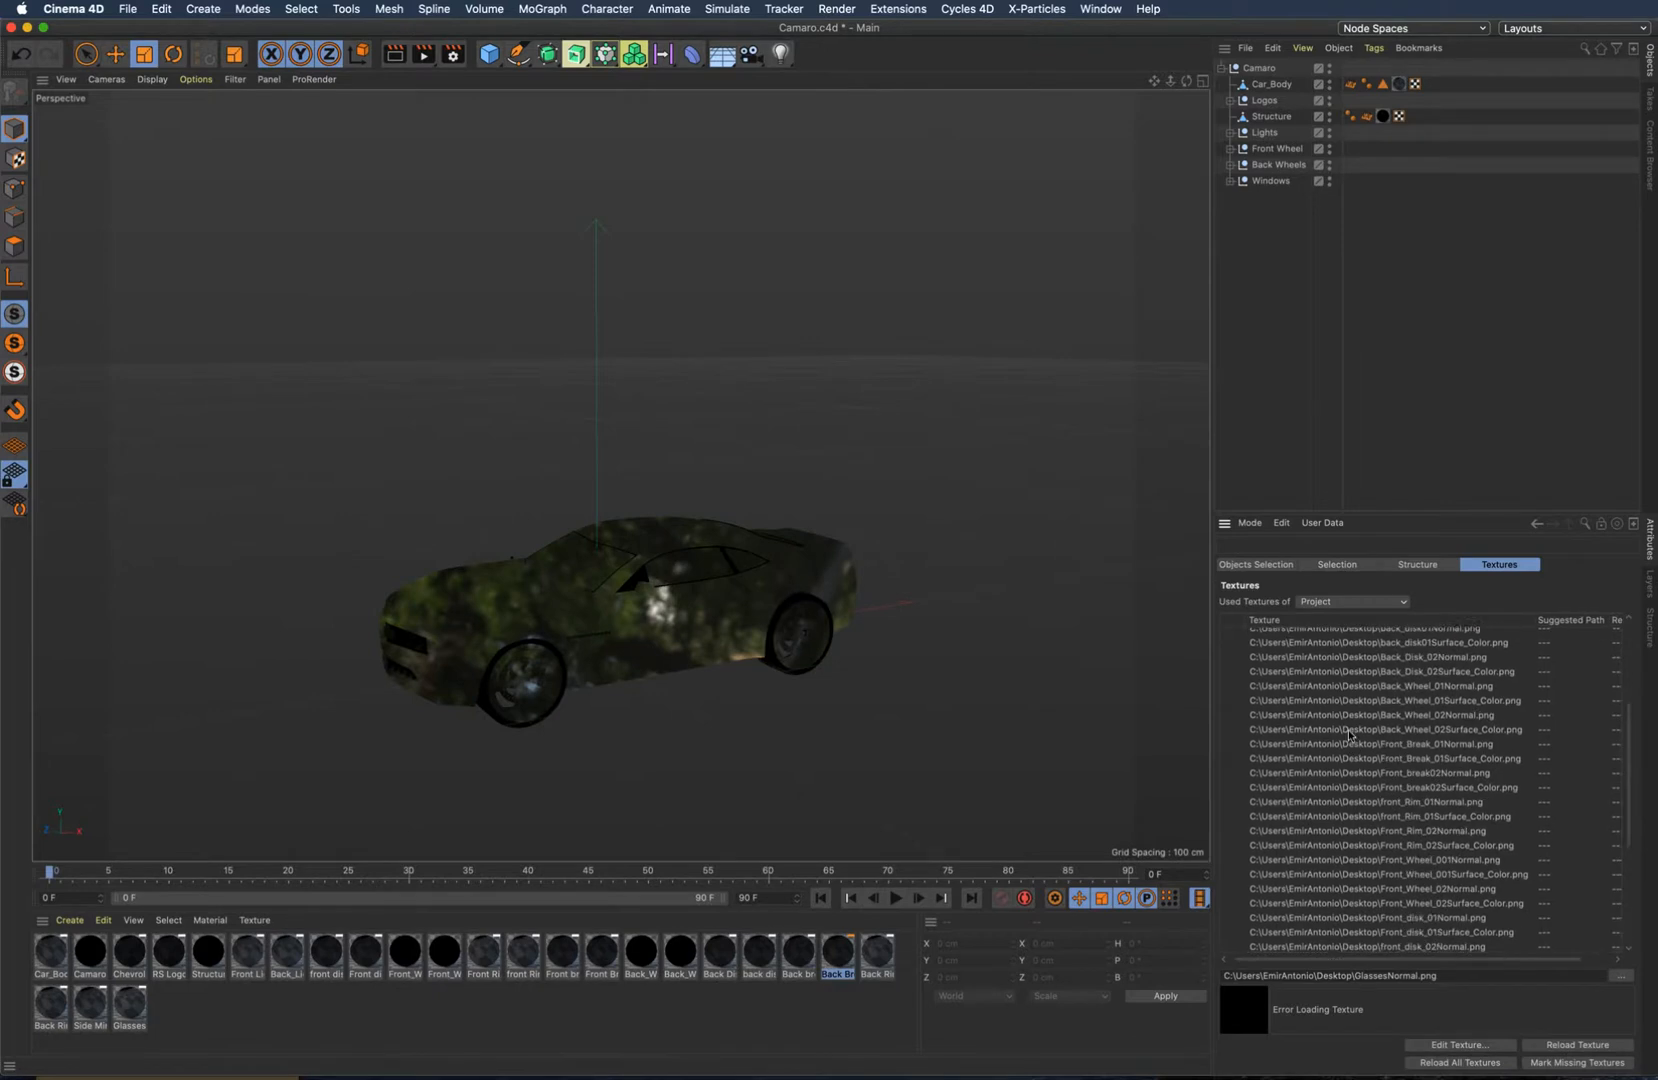
scroll(up, 3)
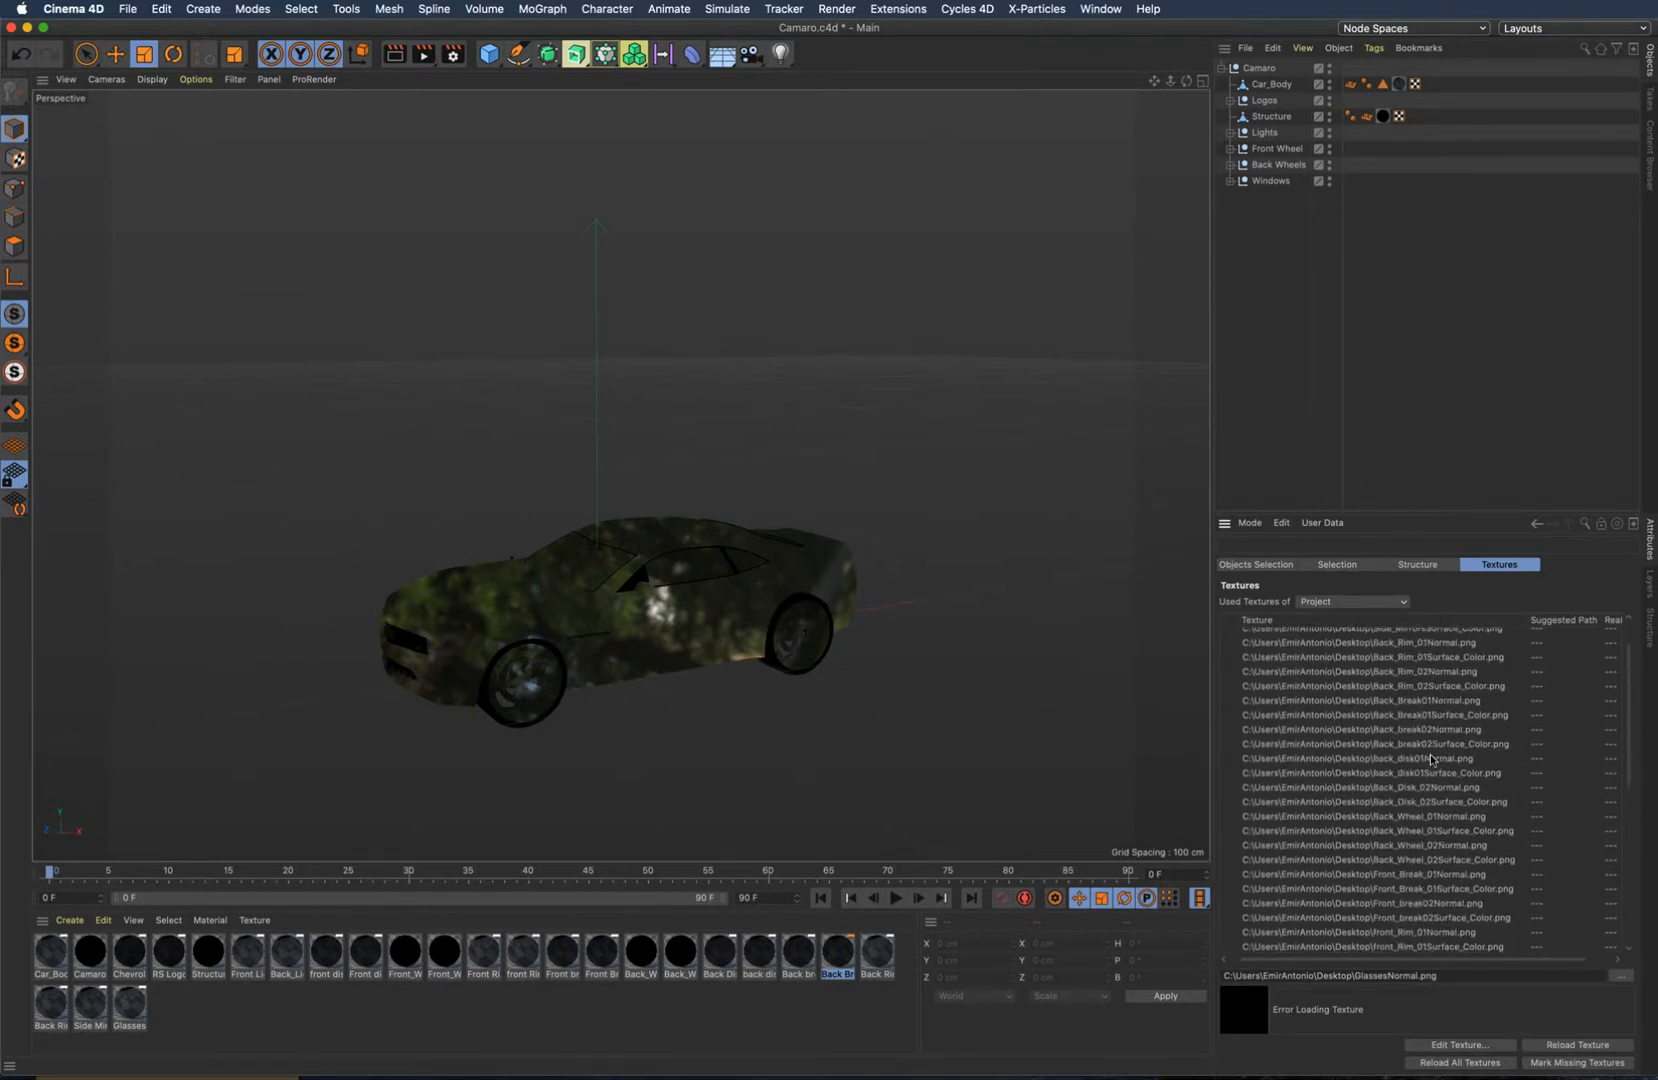
scroll(up, 3)
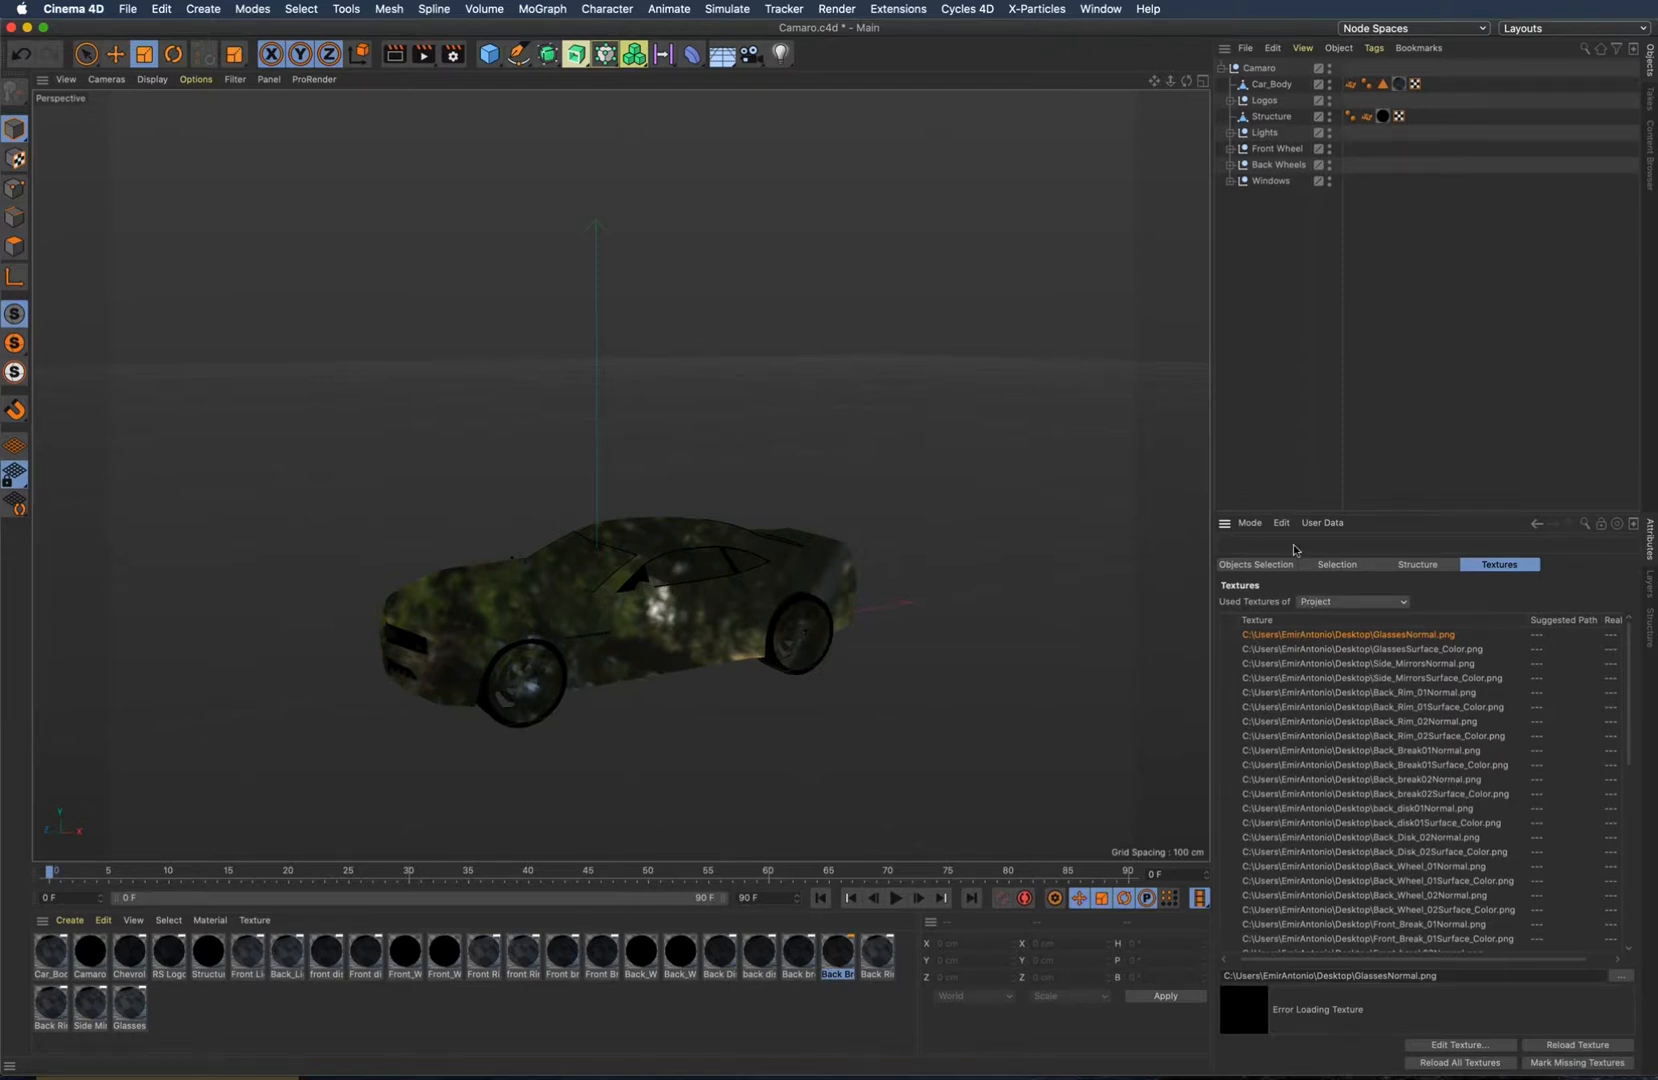
mouse_move(1298, 442)
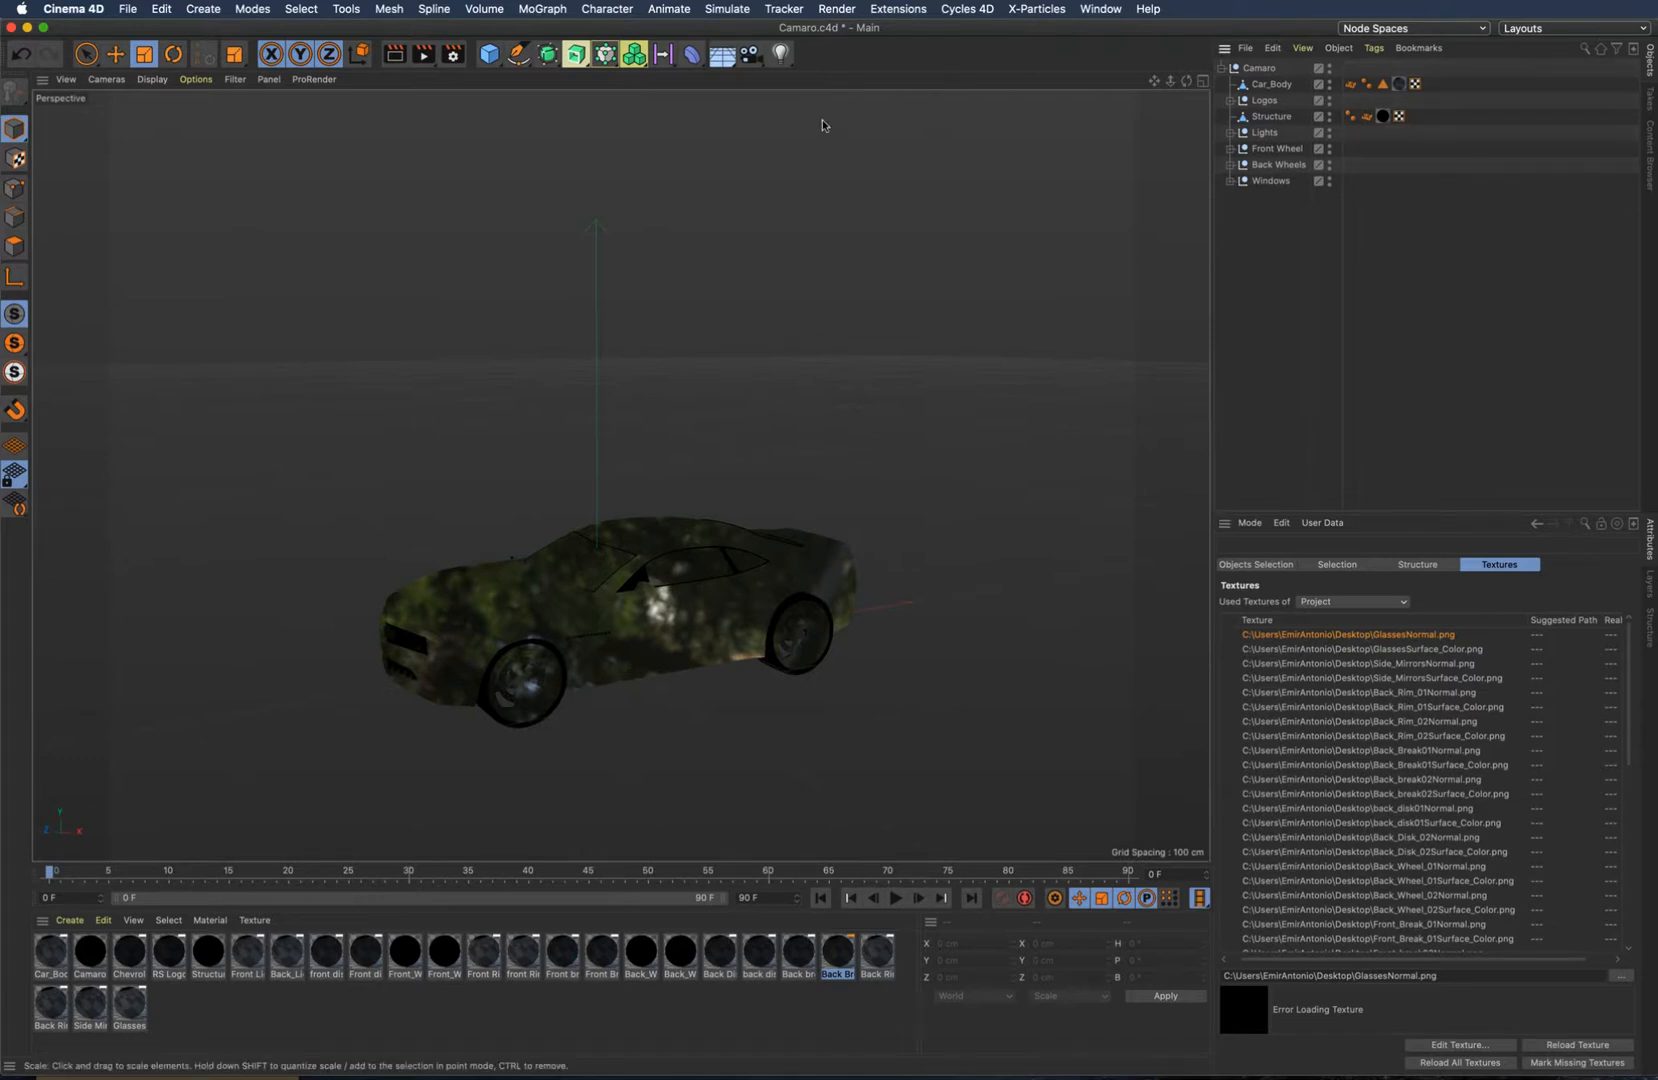
mouse_move(1116, 6)
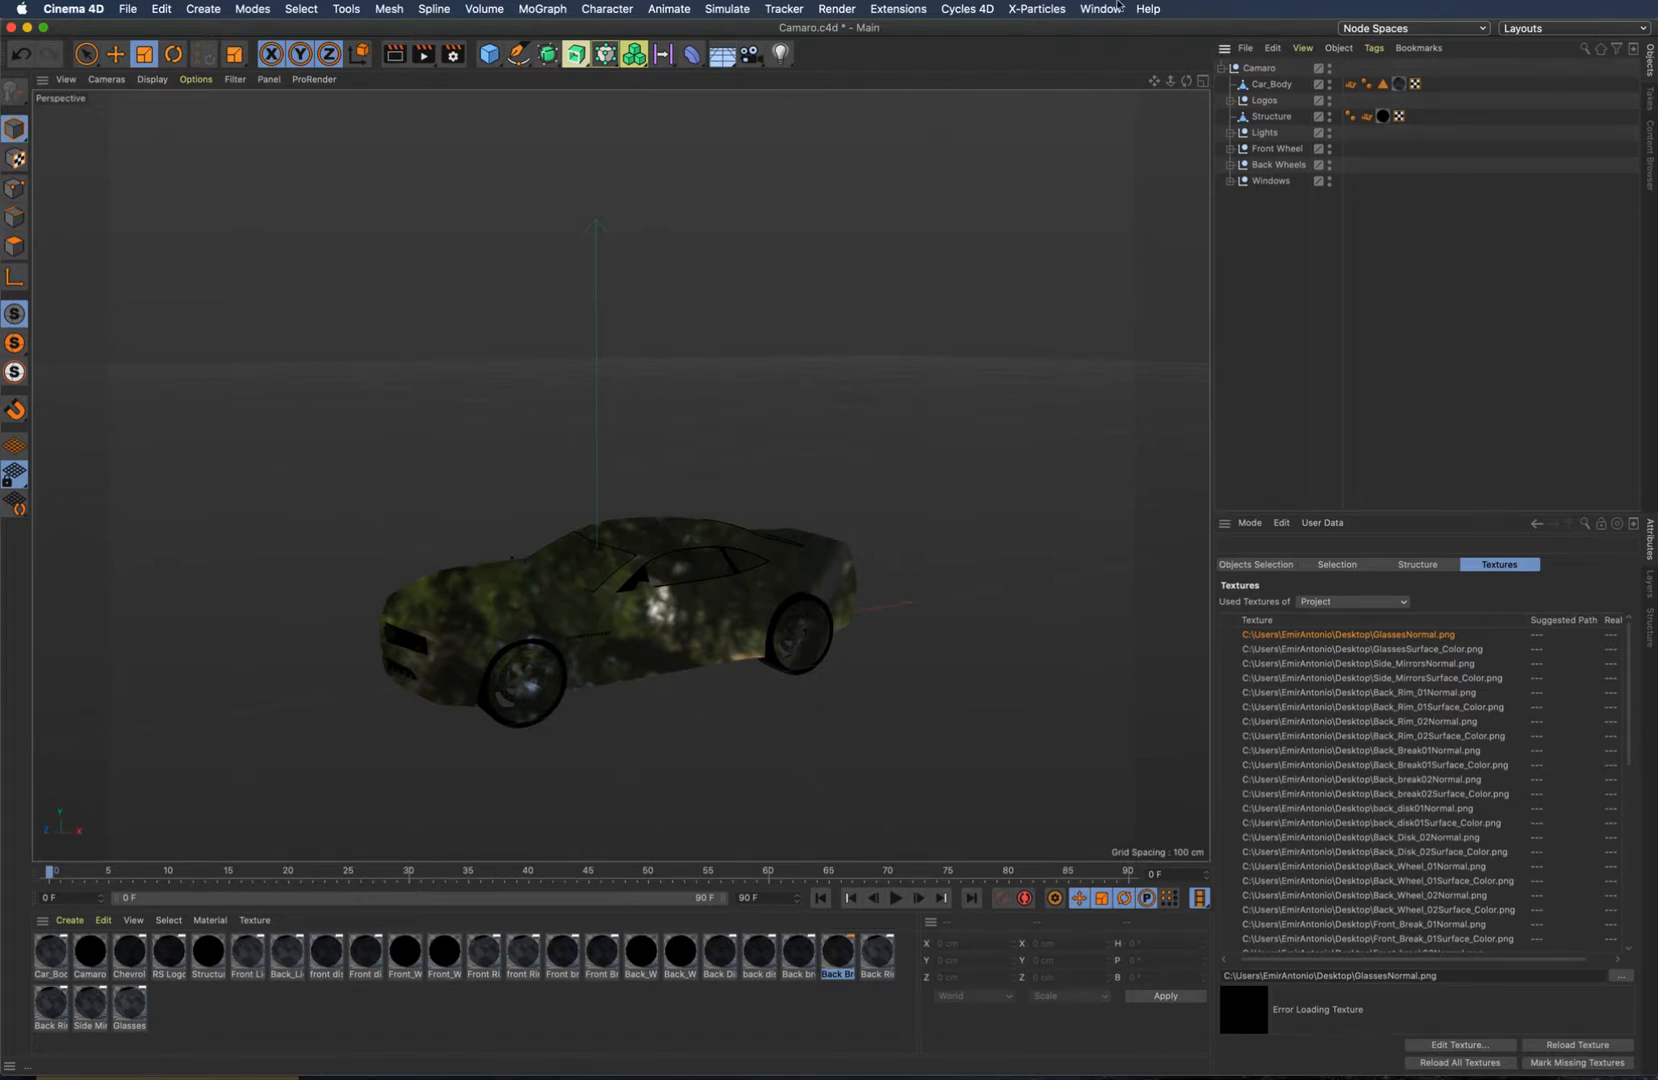
In the Project Asset Inspector, select all 50 missing texture assets and bring up their actions.
click(1100, 8)
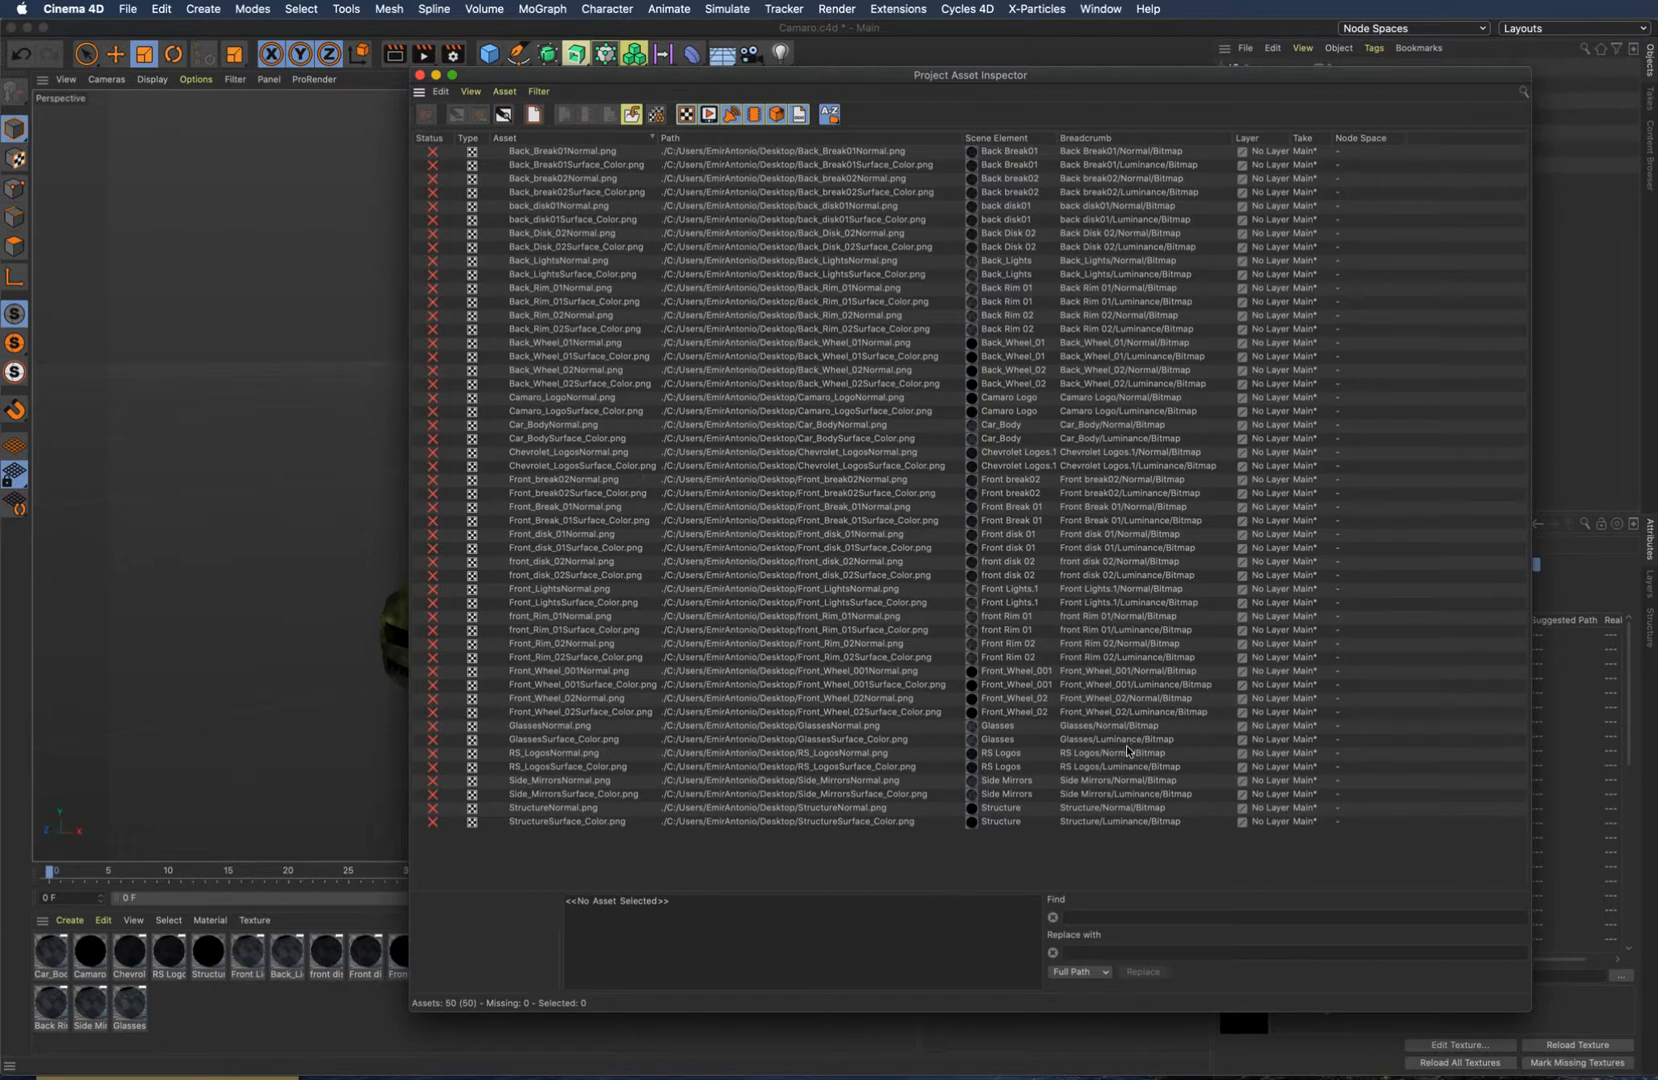
click(564, 150)
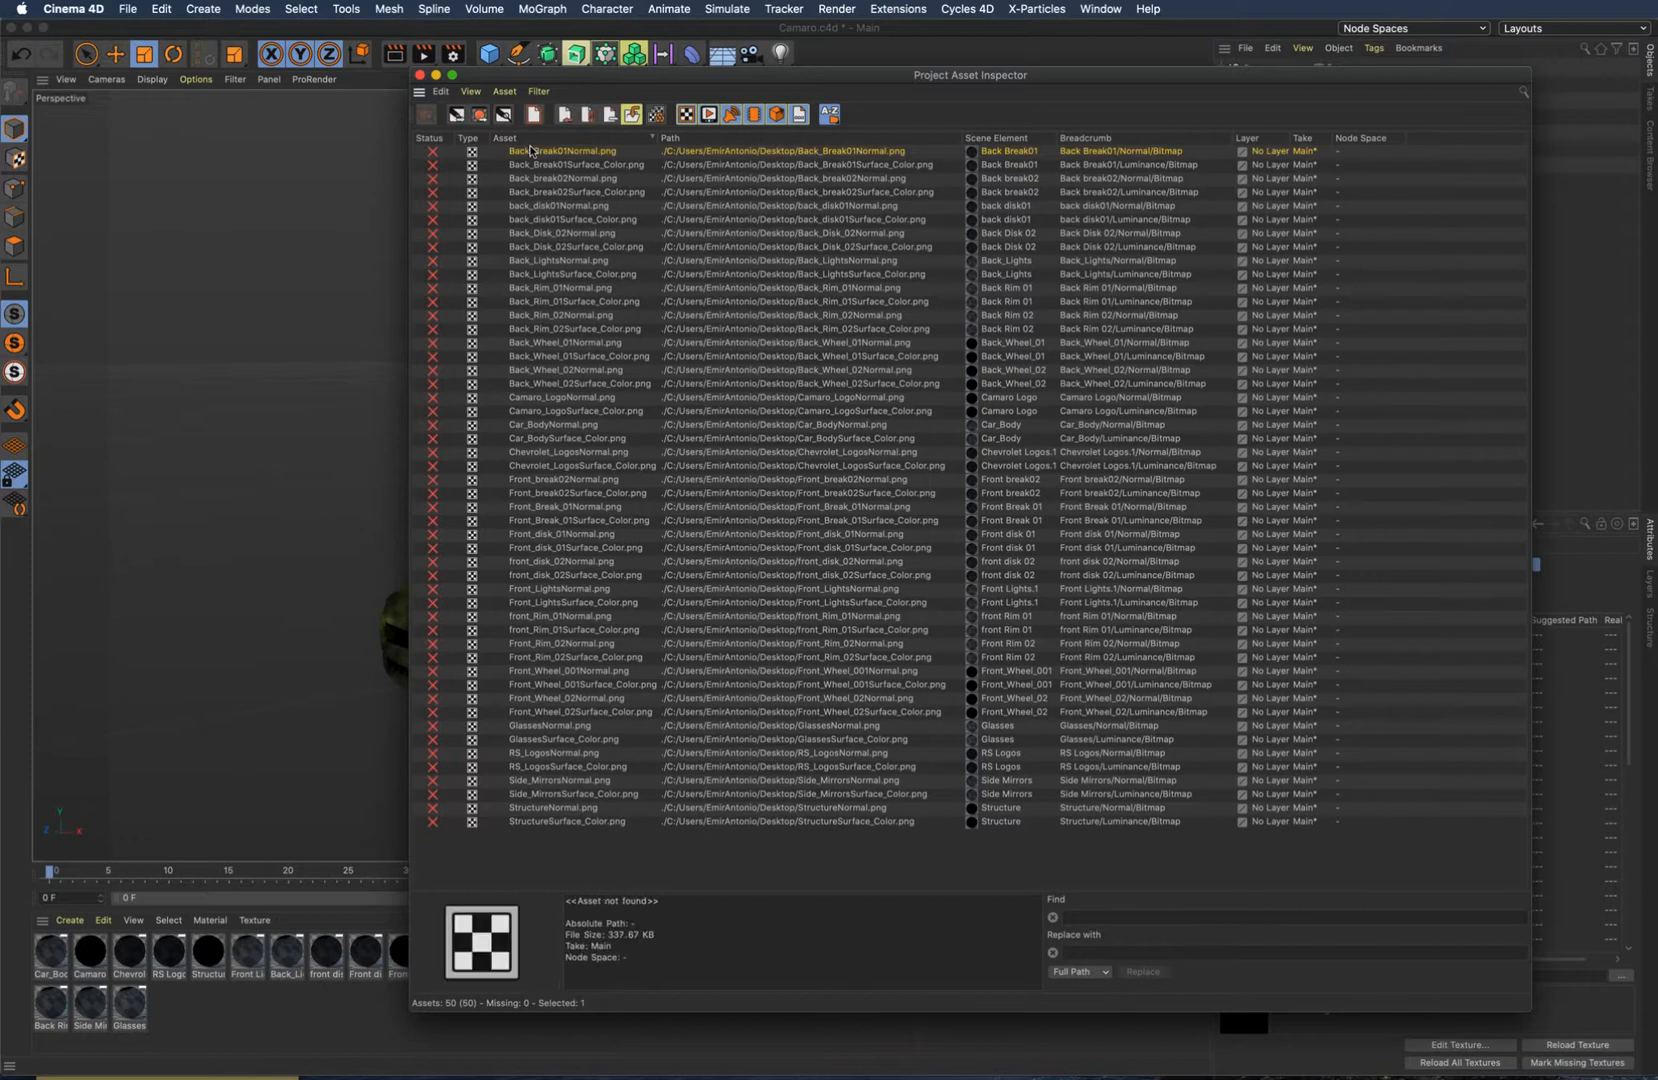
mouse_move(932, 558)
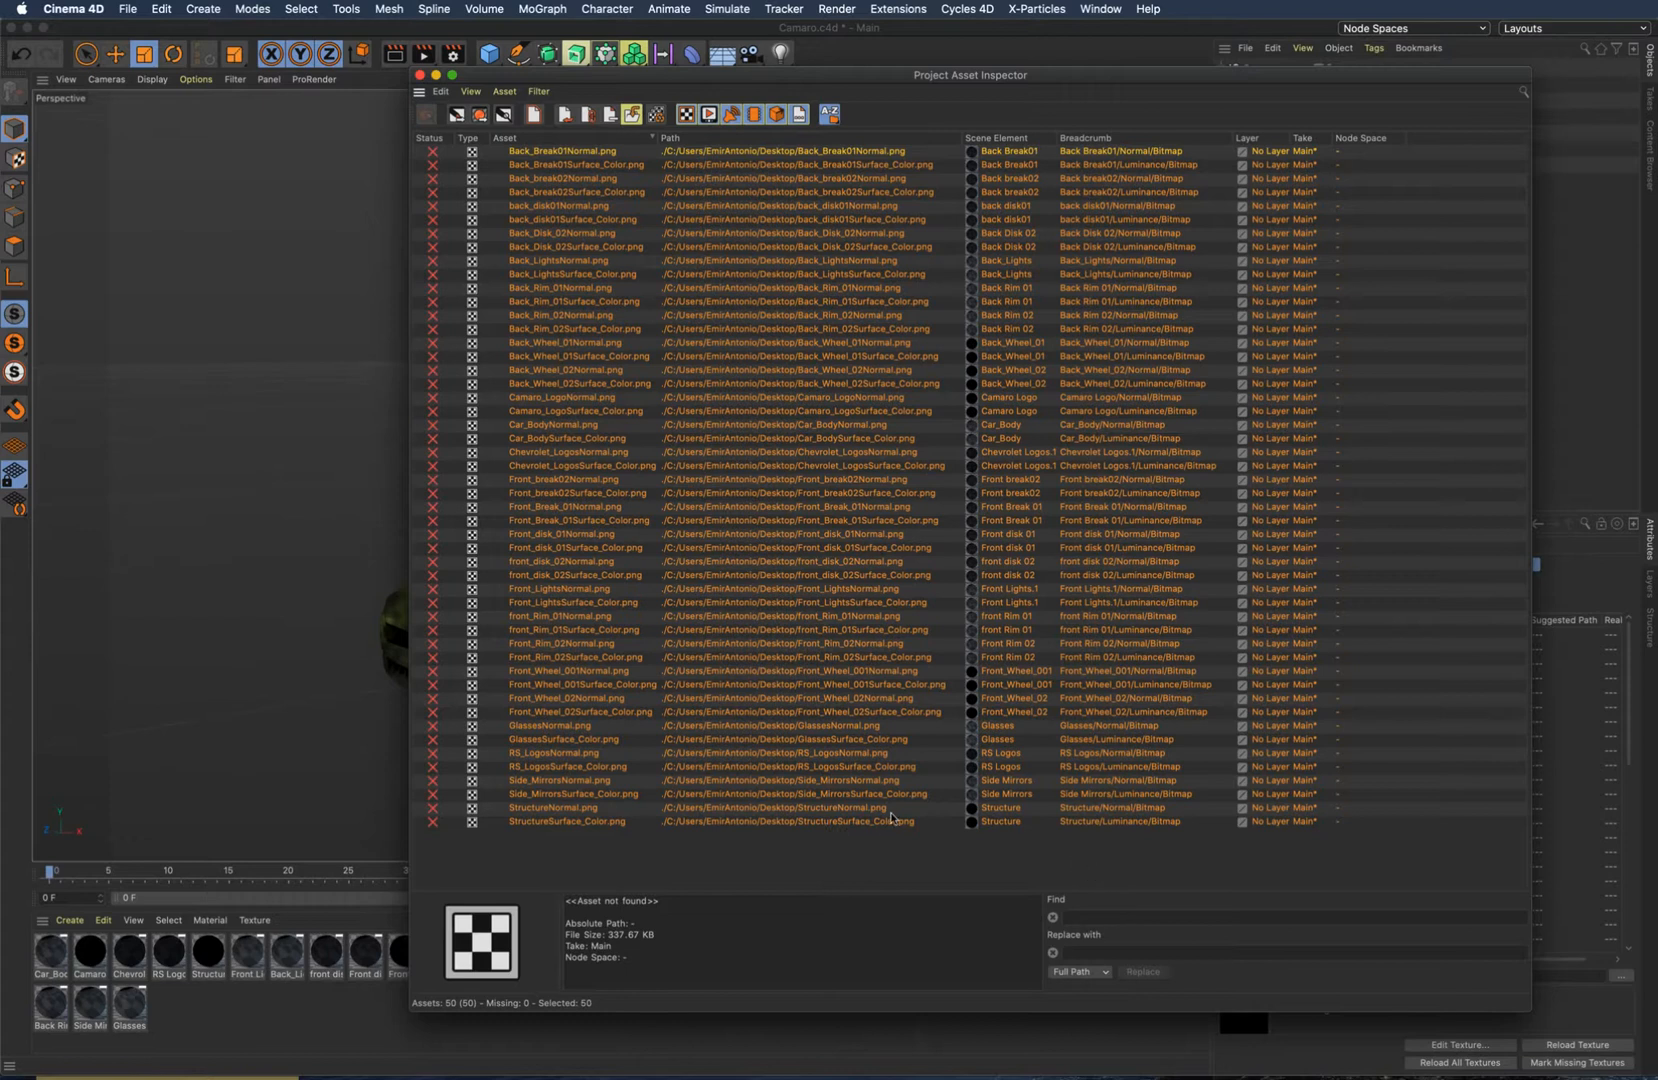
right_click(888, 820)
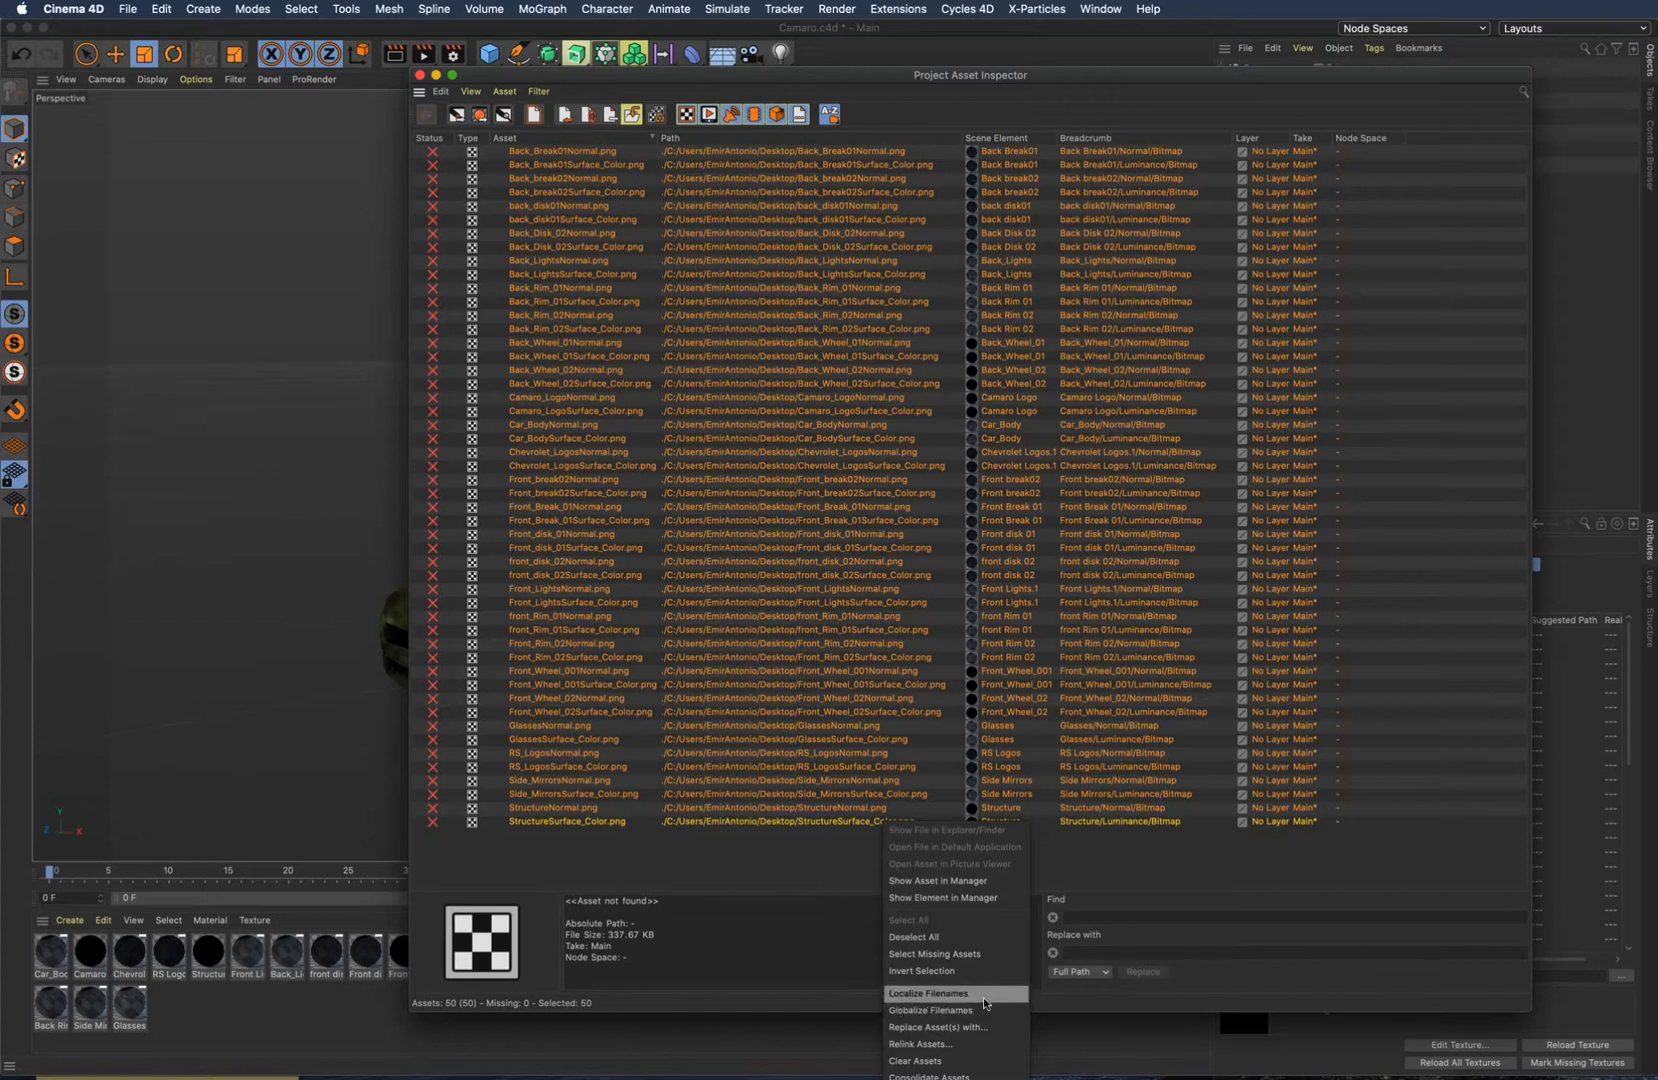
mouse_move(966, 1028)
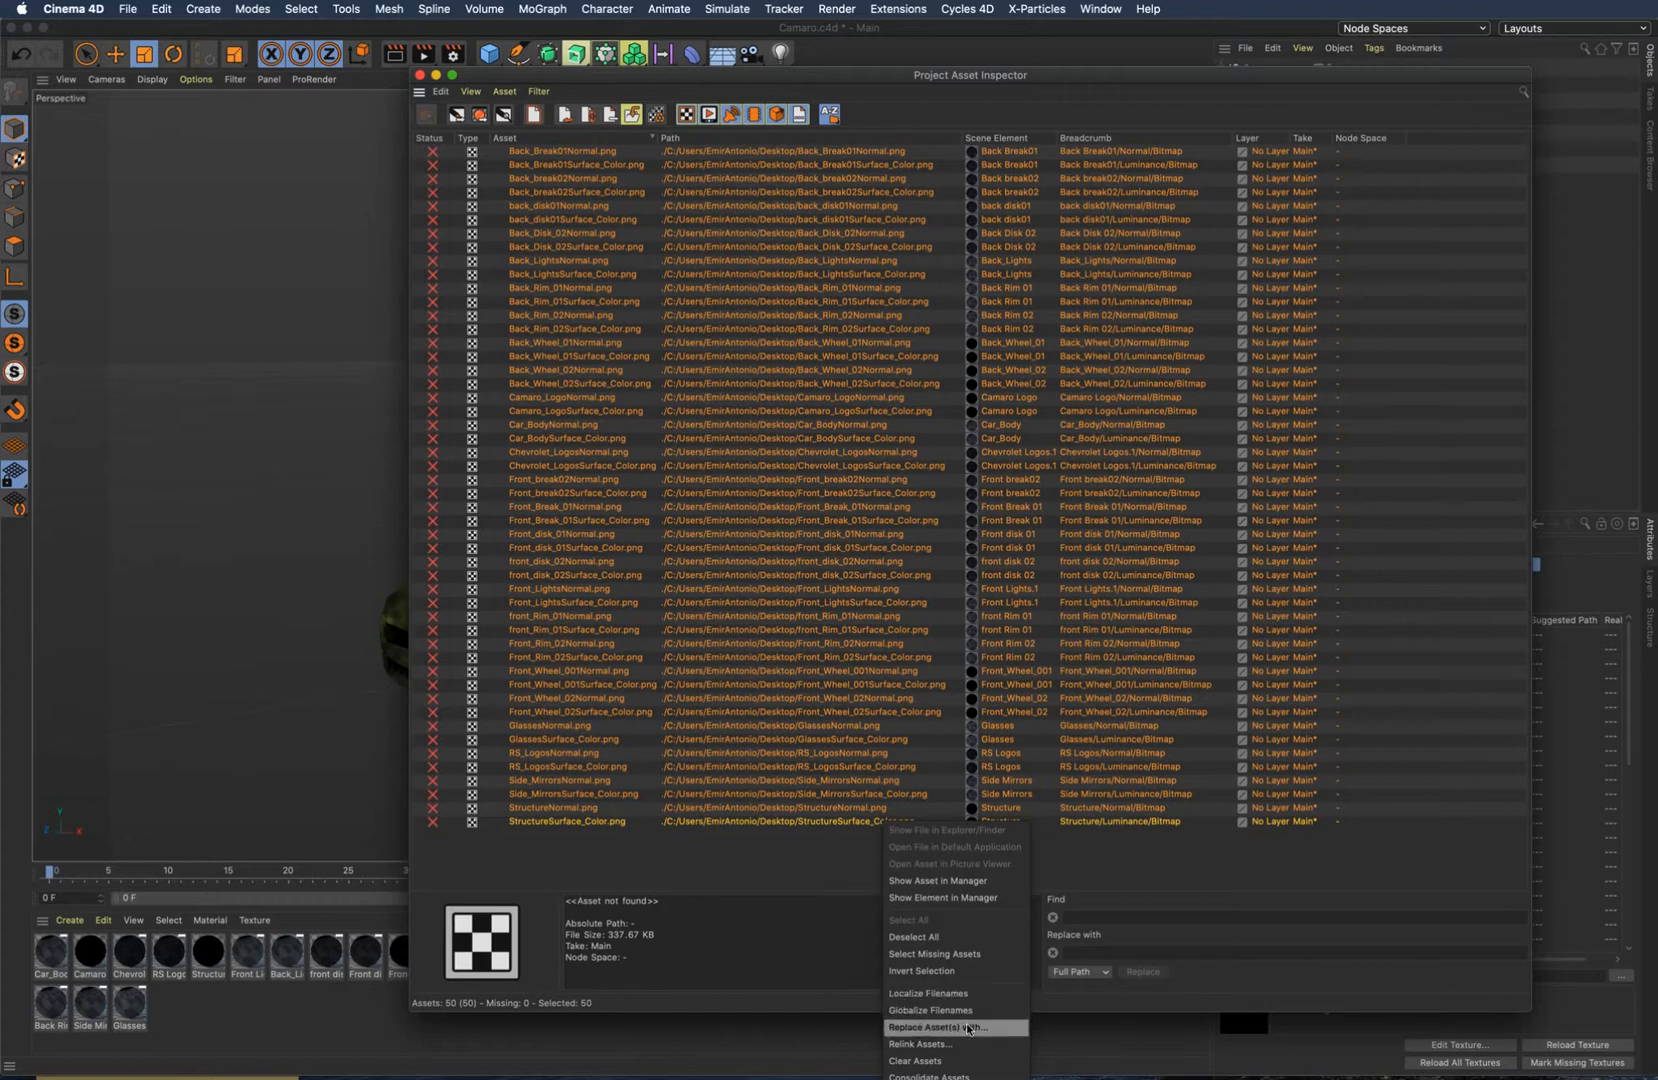
mouse_move(920, 1048)
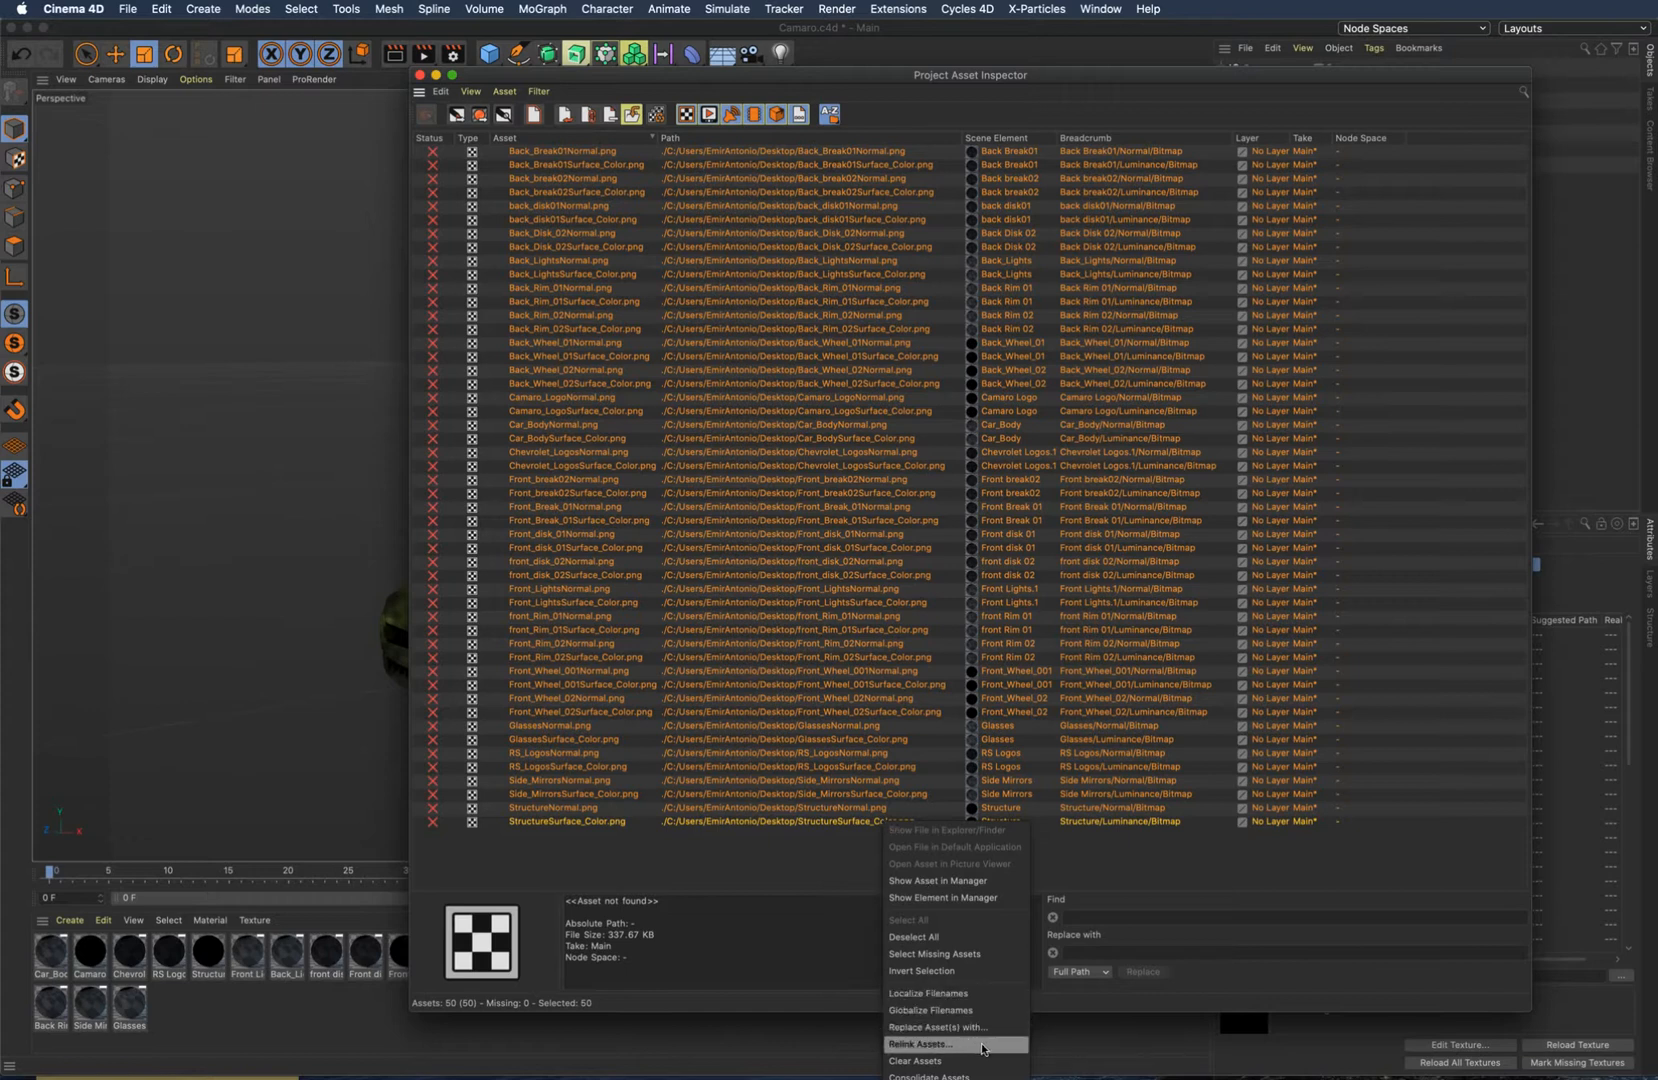
Relink all selected assets to the tex folder inside Desktop > YellowCamaroC4D.
click(924, 1052)
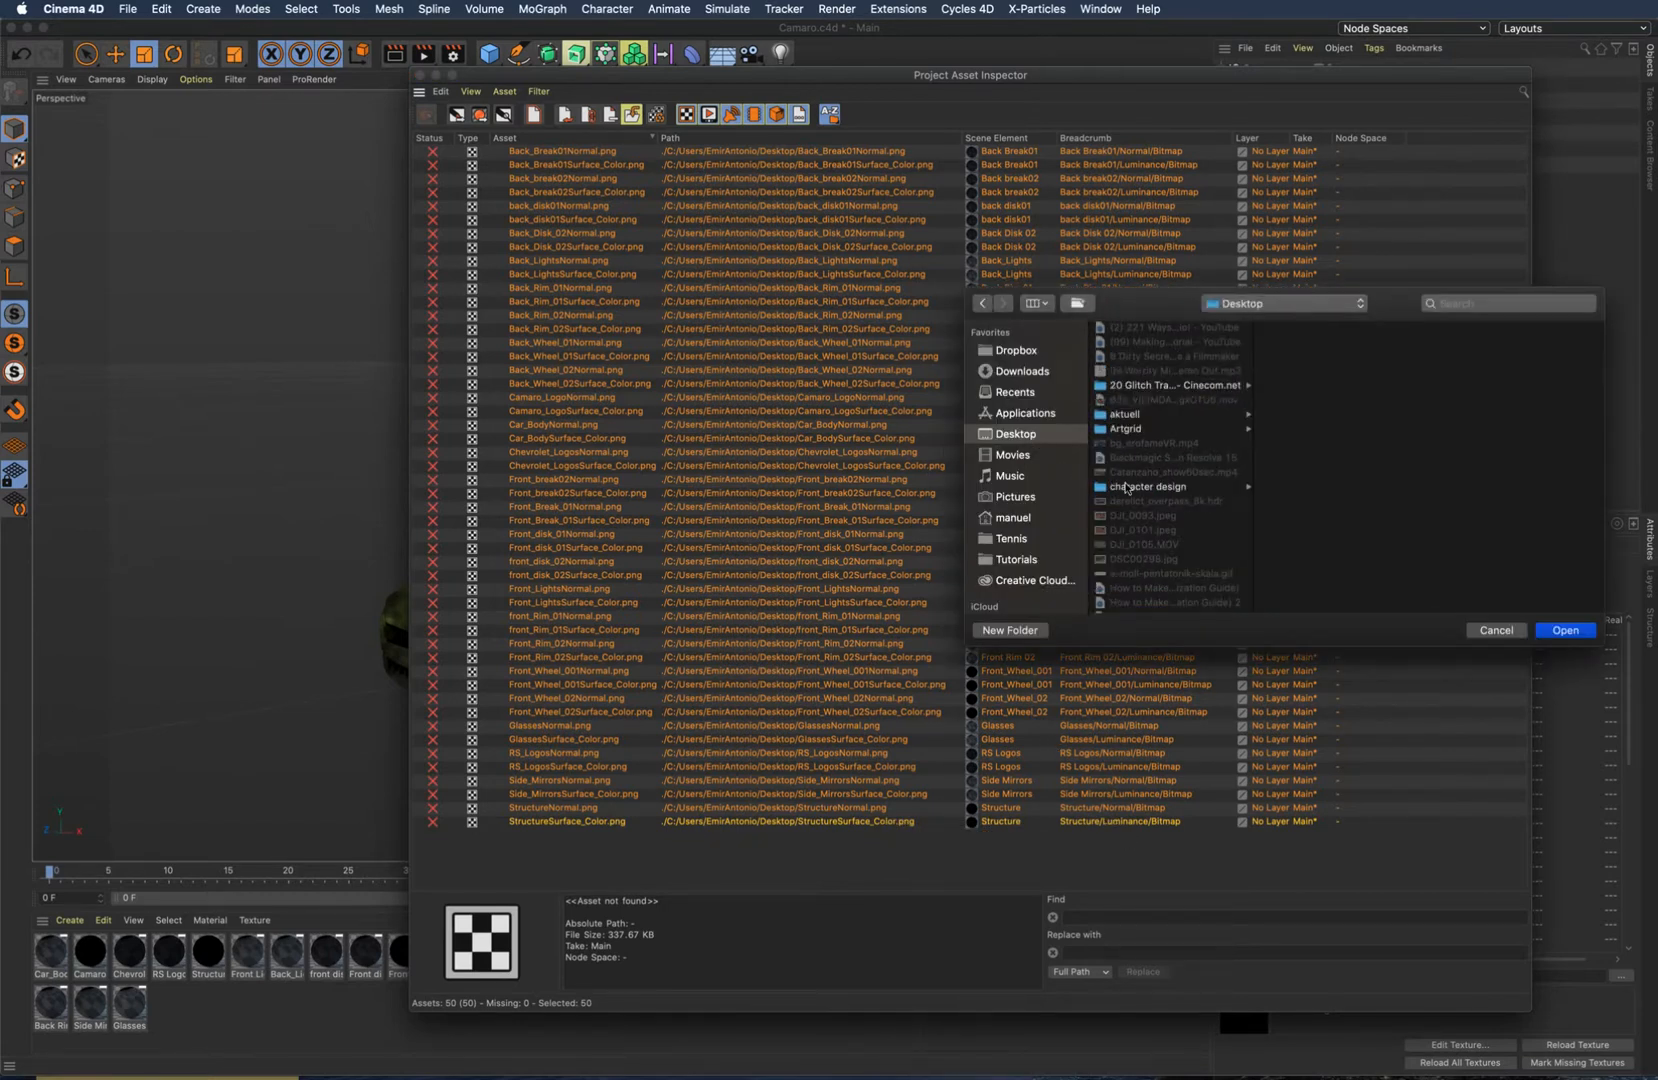
scroll(down, 3)
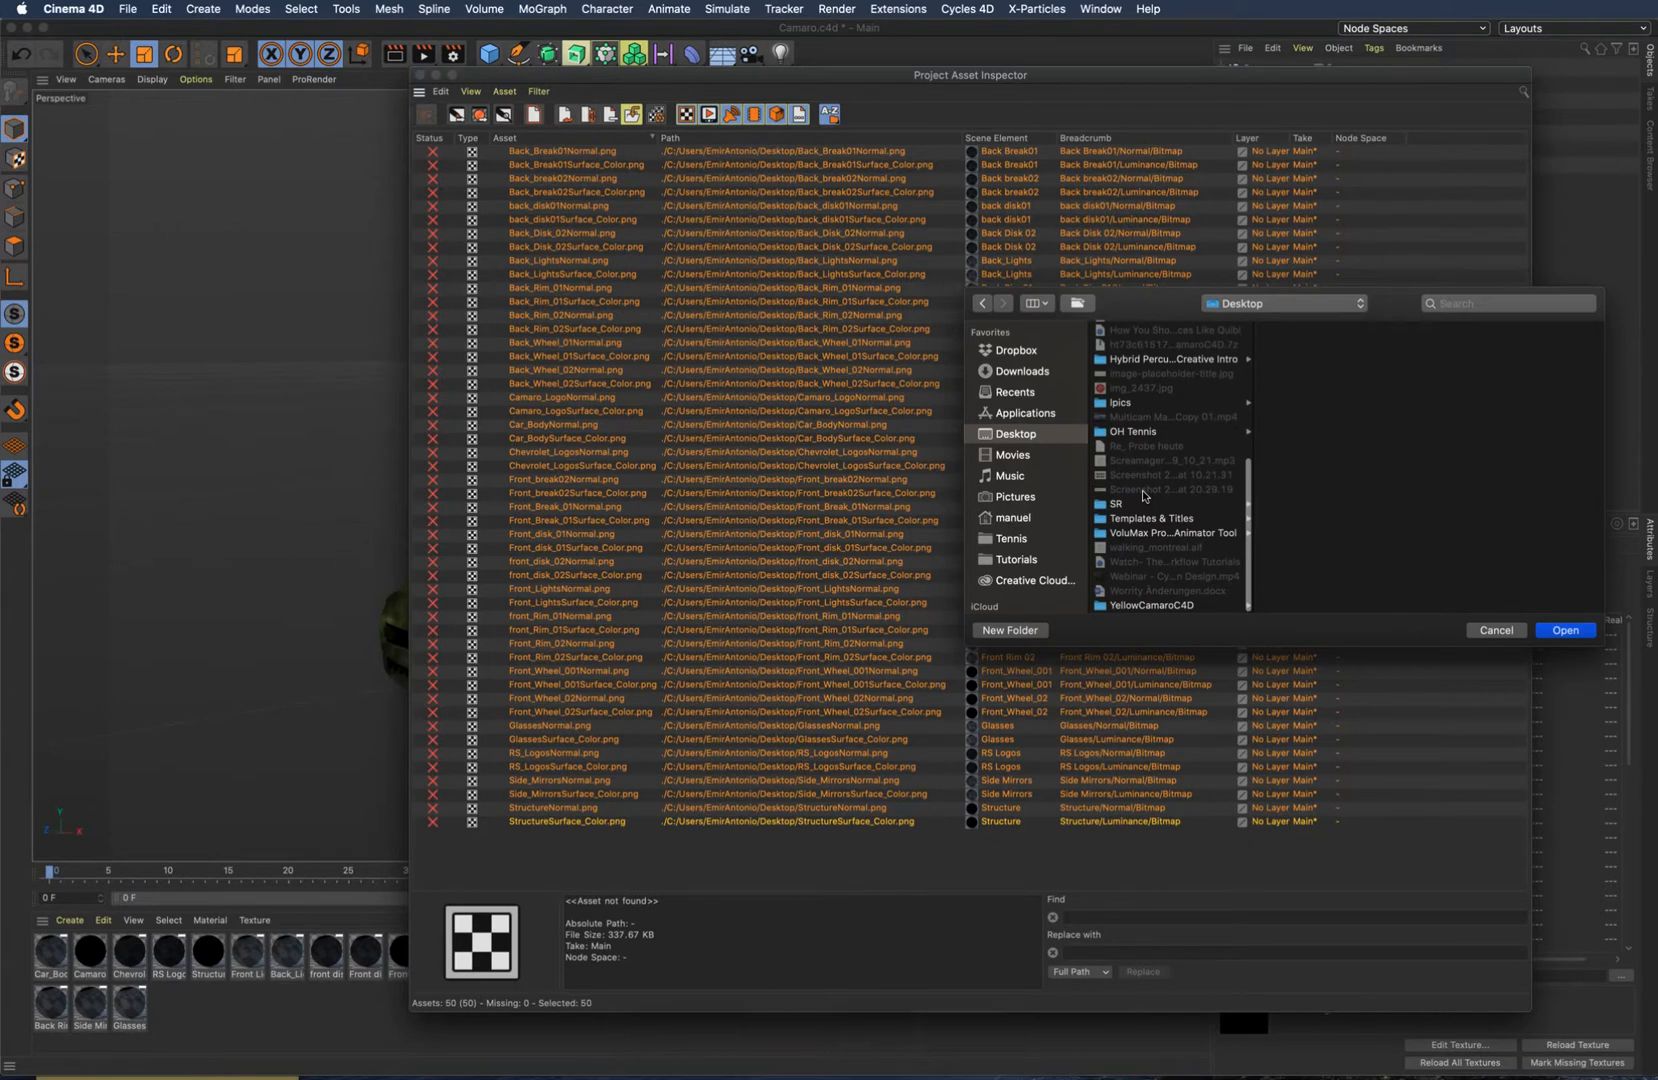
click(1152, 606)
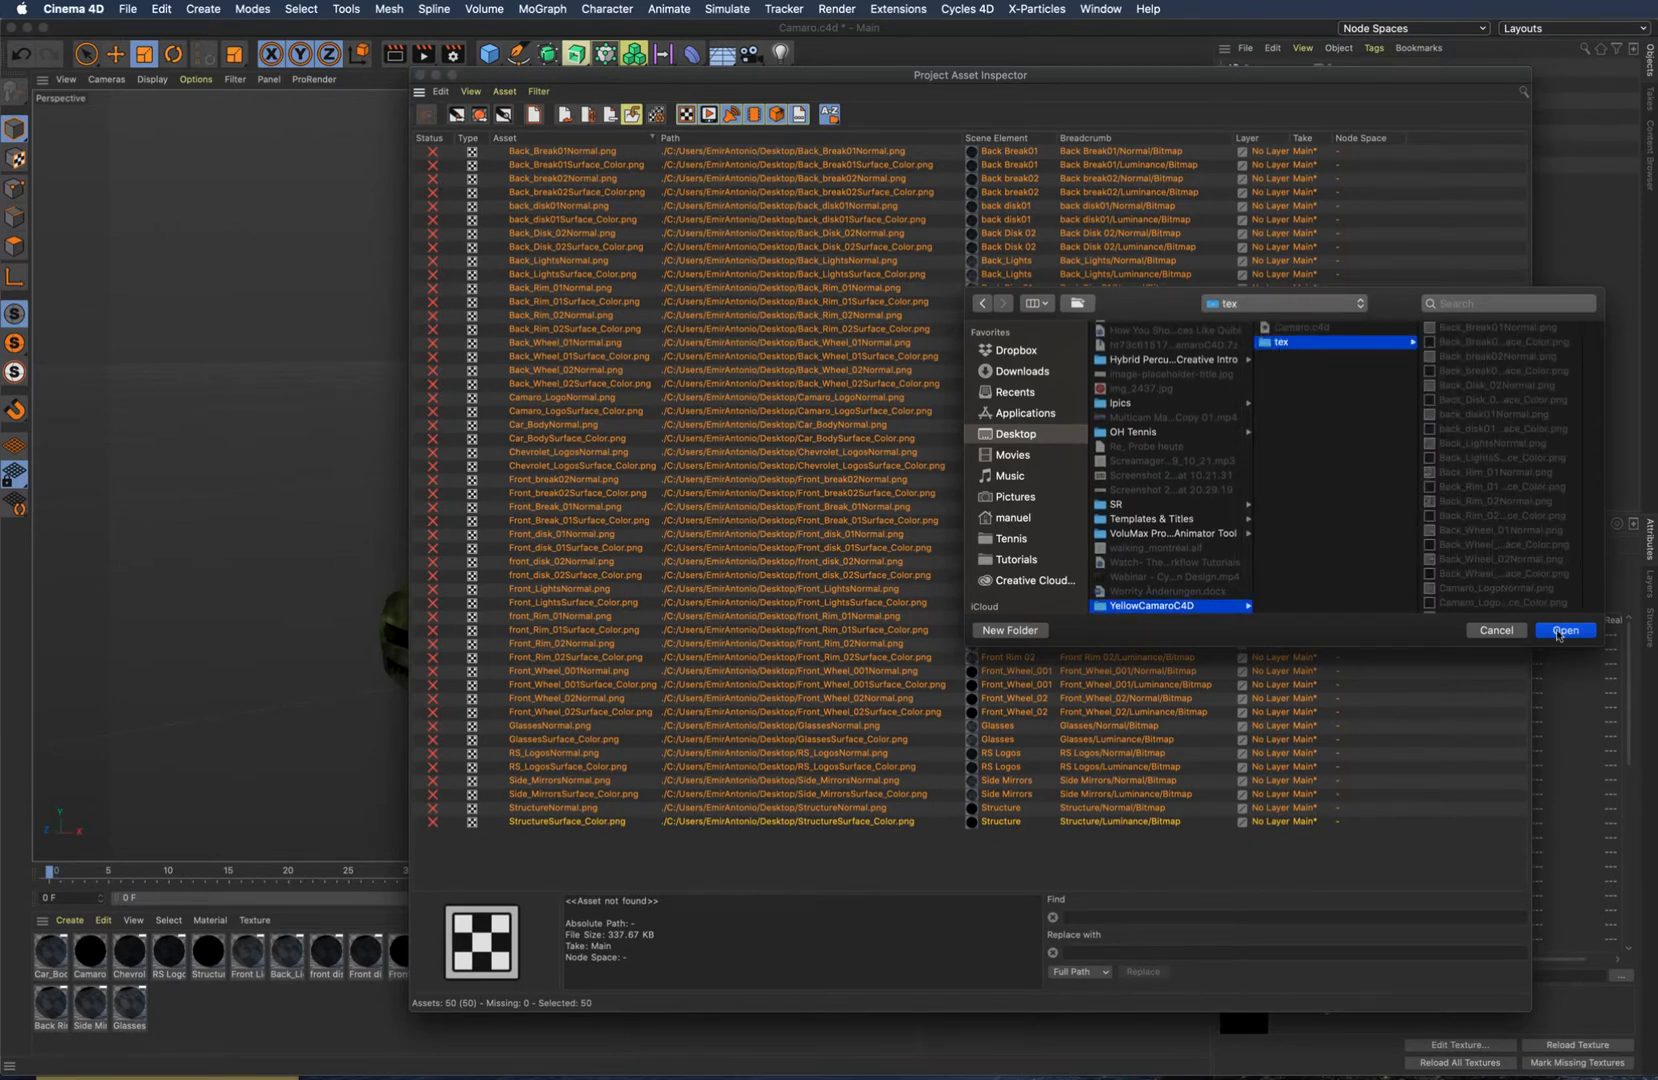
click(1564, 630)
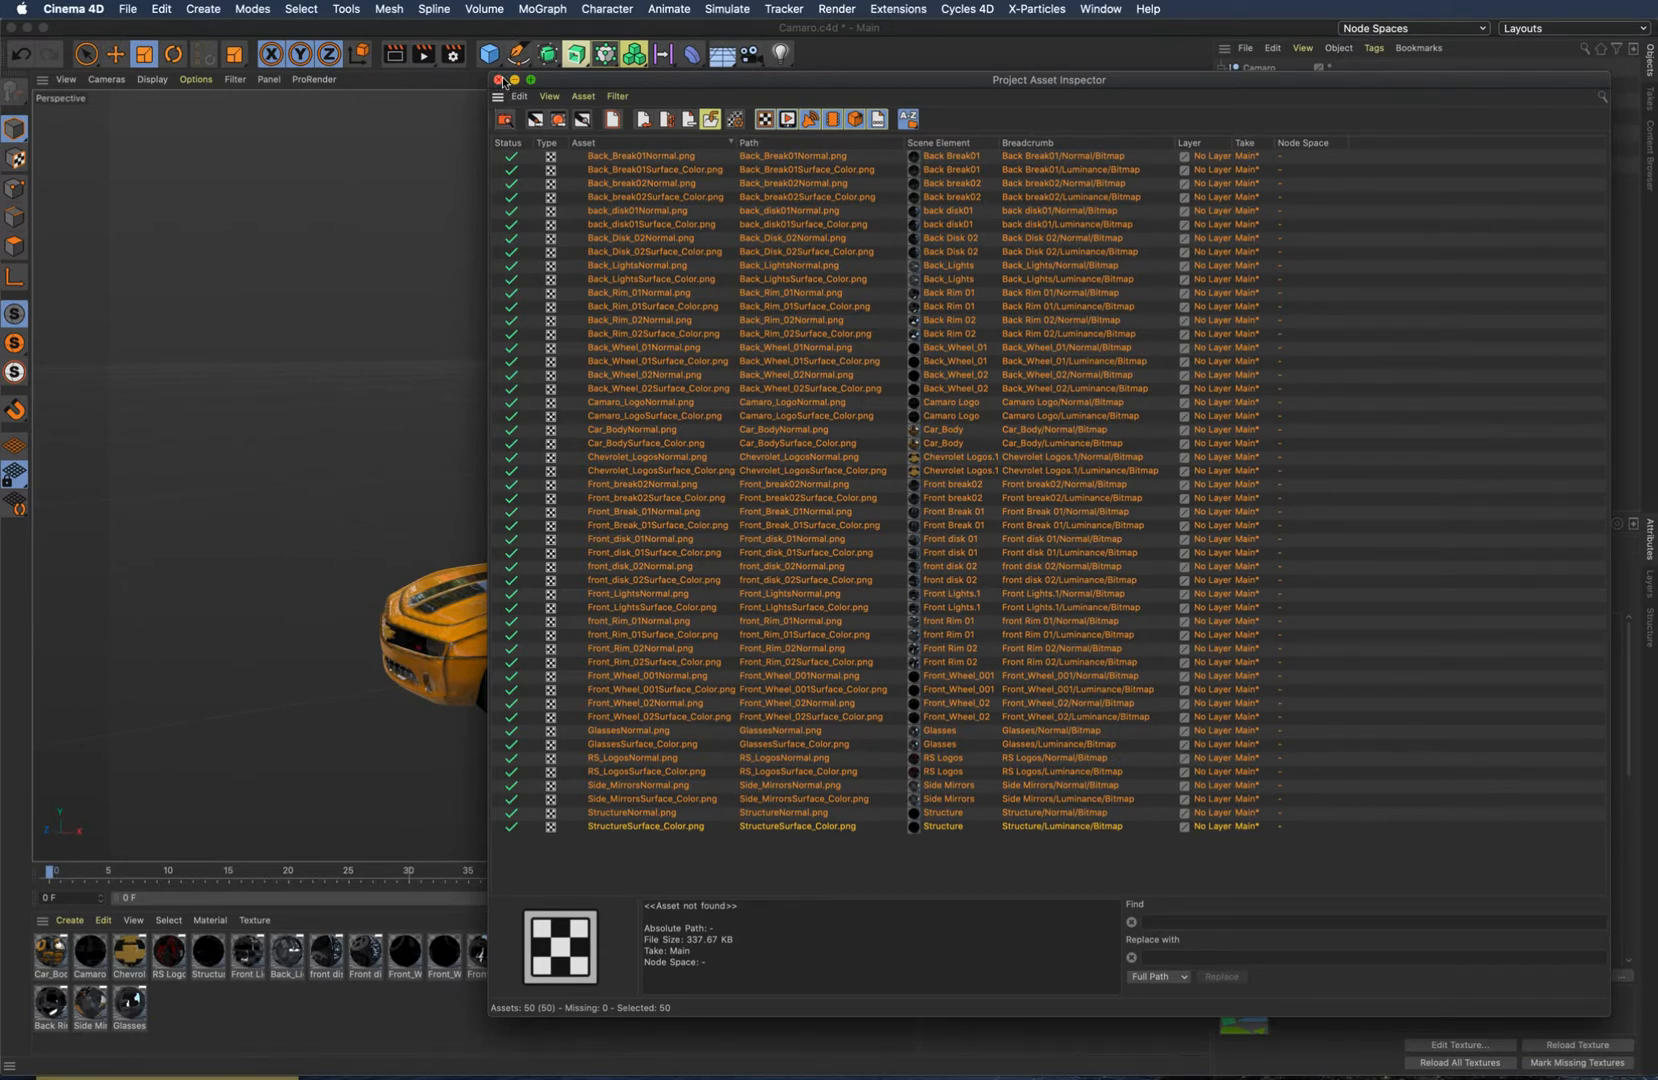
Close the Project Asset Inspector, leaving the textured yellow Camaro in the viewport.
click(500, 80)
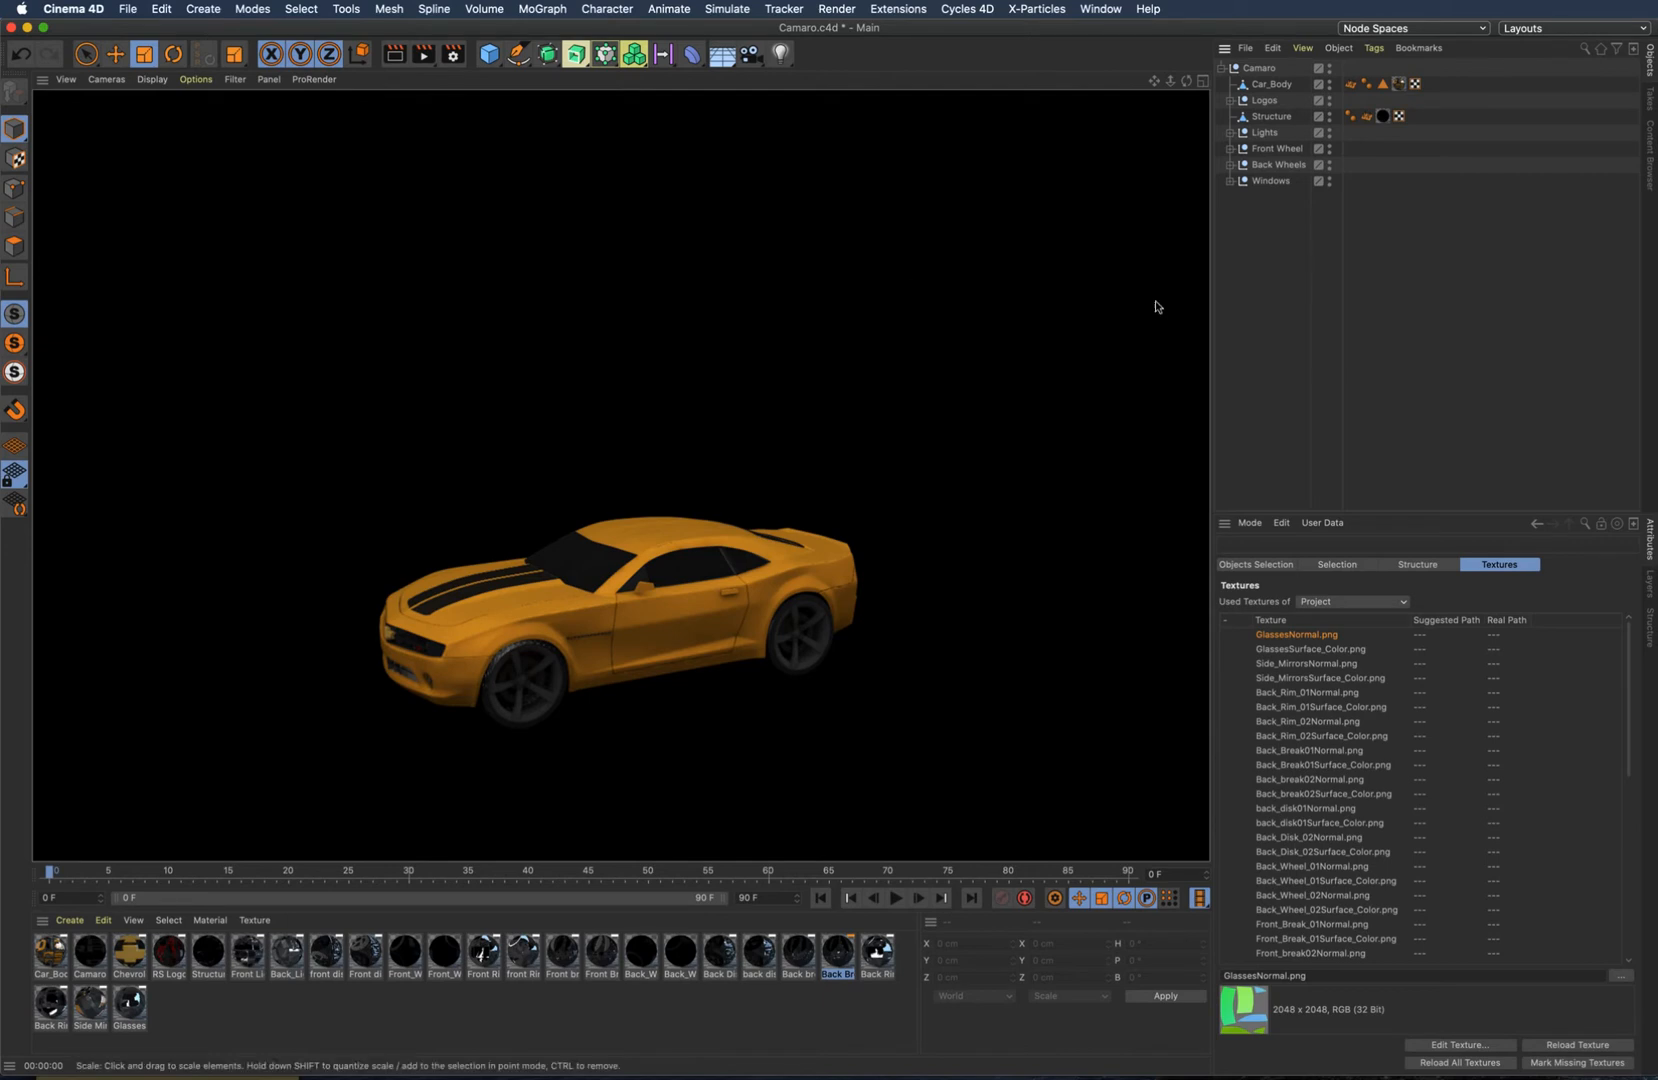
mouse_move(1202, 266)
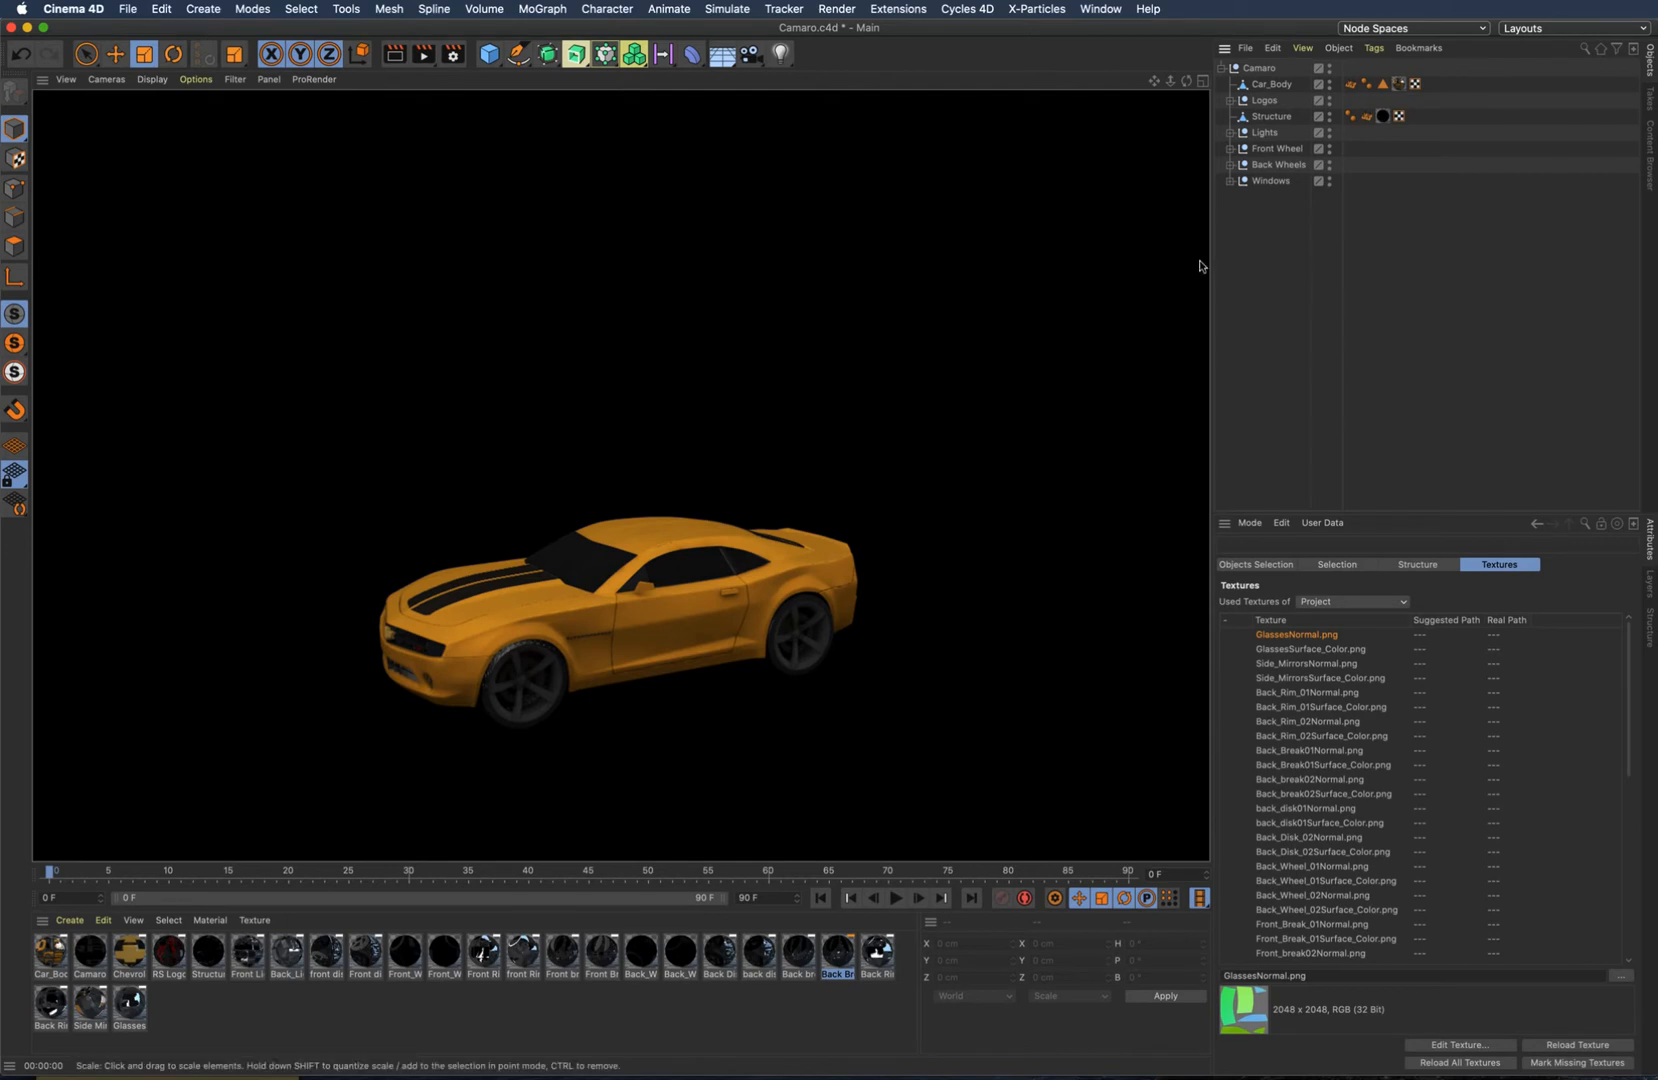